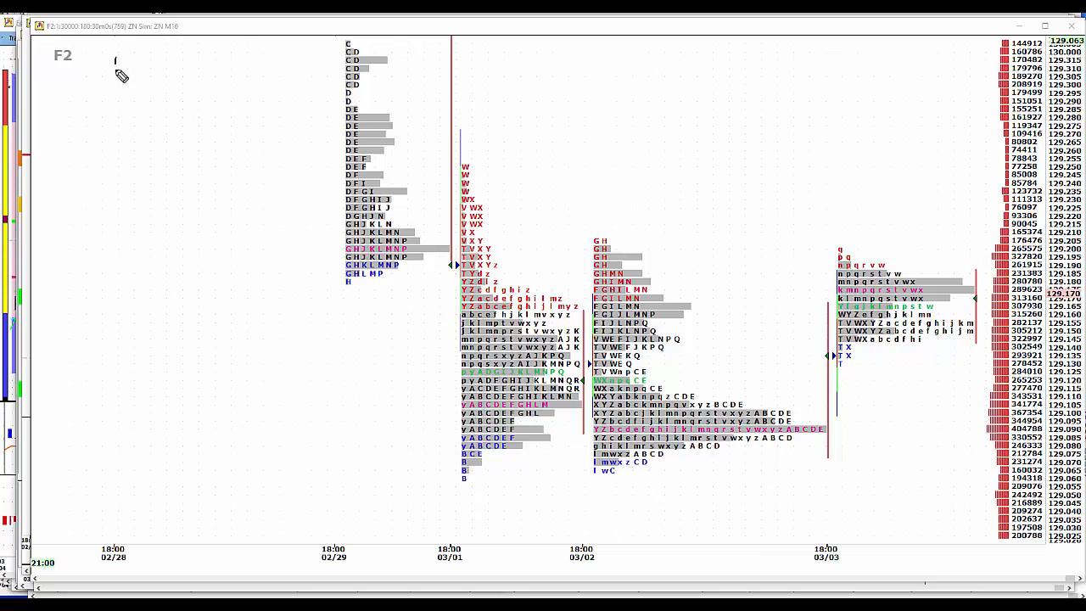
Handwrite the word 'News' at the top-left of the ZN chart.
{"action": "type", "text": "N"}
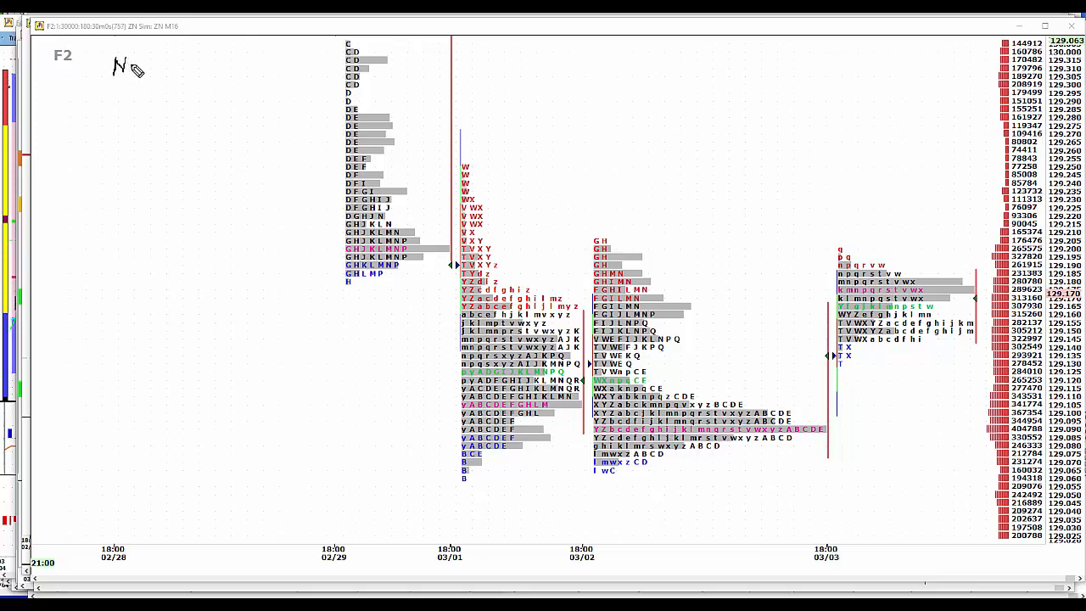
{"action": "type", "text": "ew"}
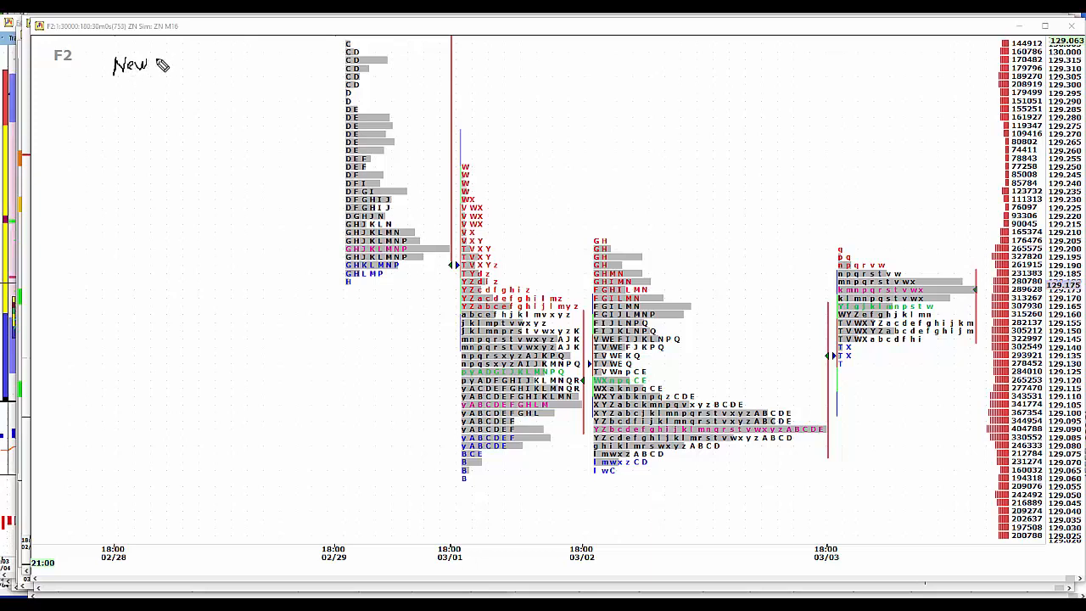
{"action": "type", "text": "s"}
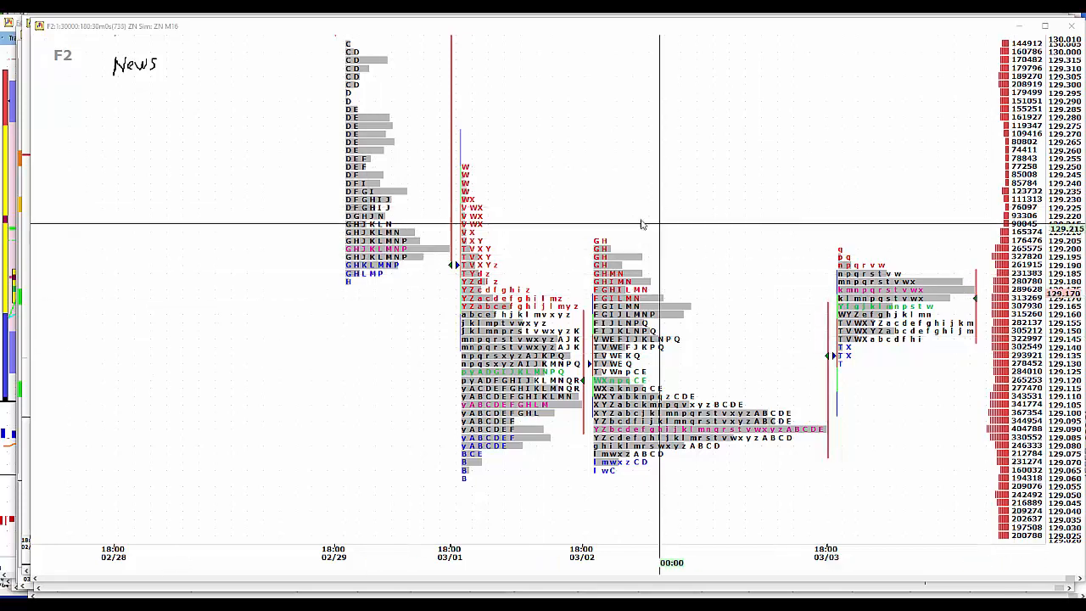
{"action": "mouse_move", "coordinate": [128, 93]}
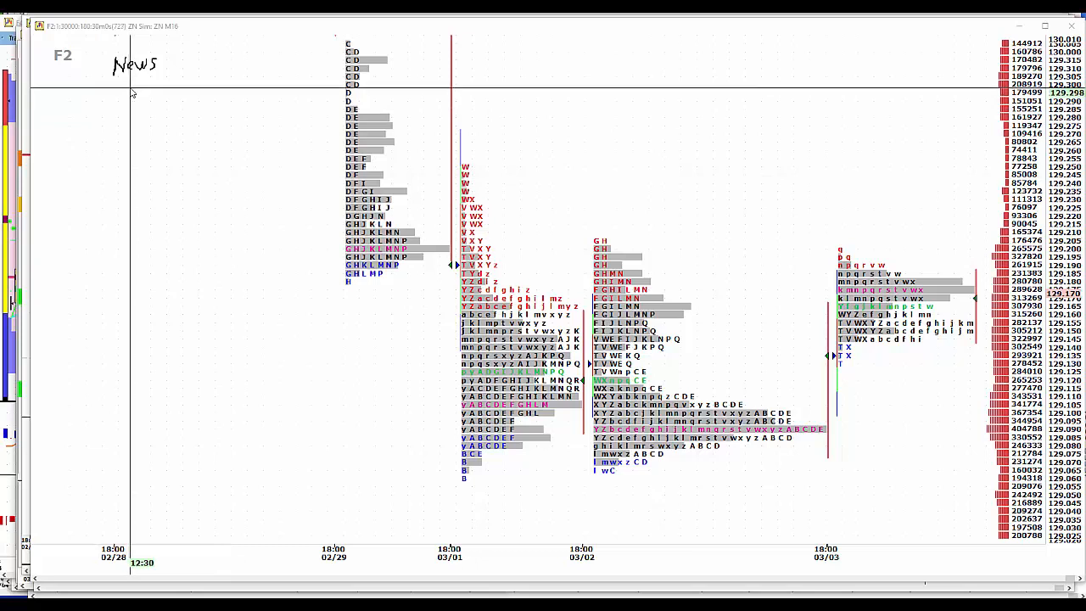
{"action": "mouse_move", "coordinate": [131, 92]}
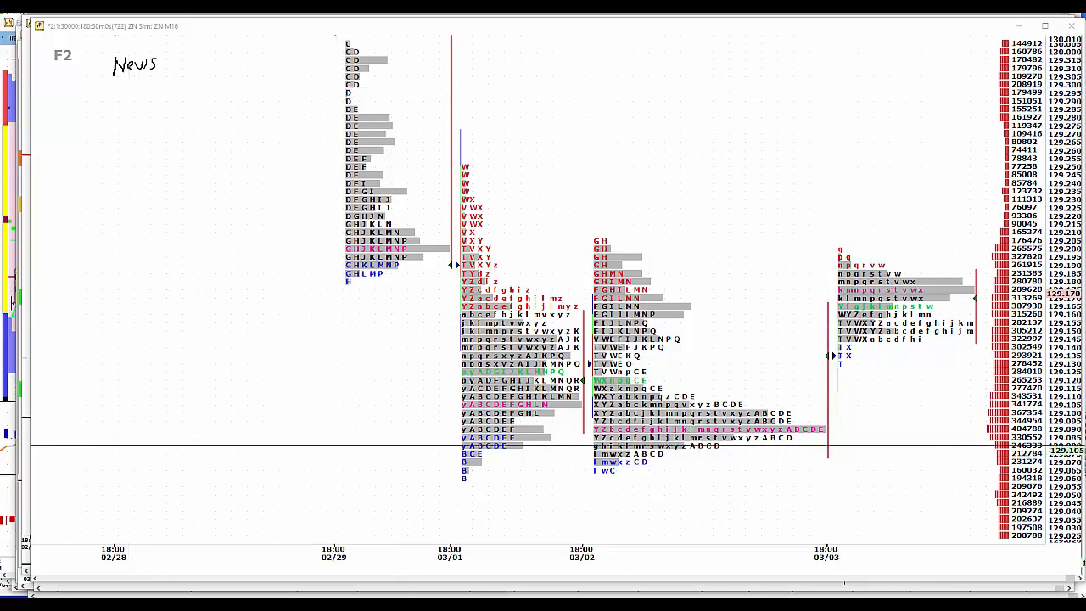
{"action": "mouse_move", "coordinate": [377, 108]}
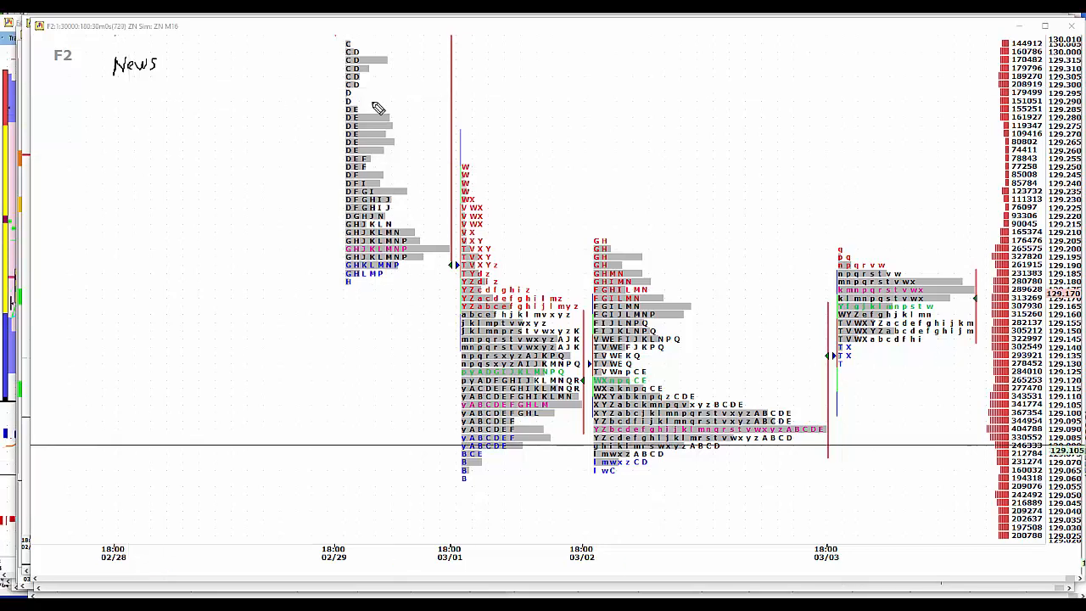
{"action": "mouse_move", "coordinate": [102, 114]}
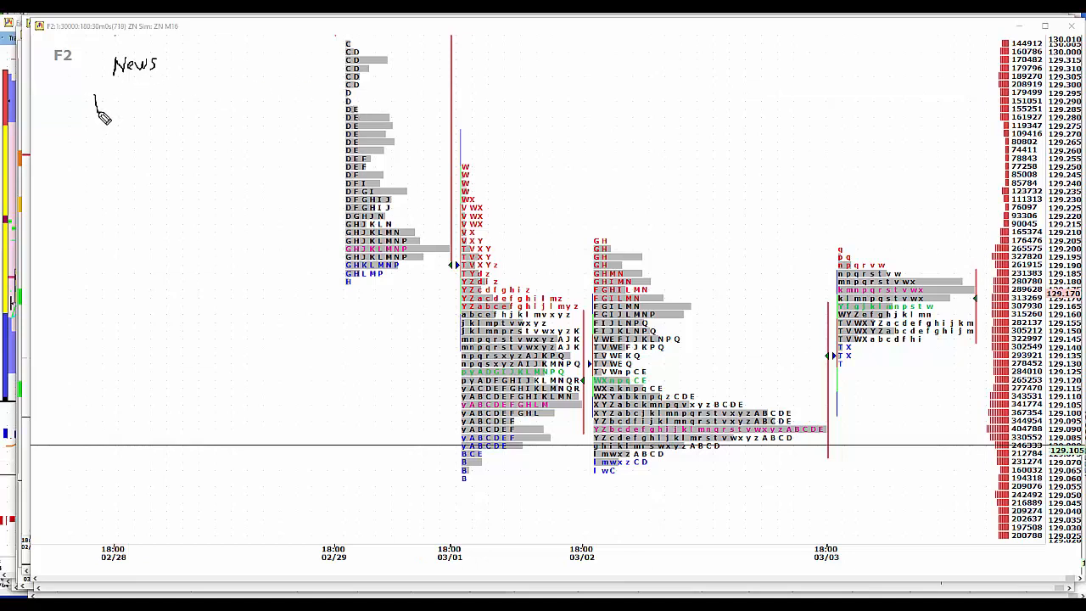
Write 140 K, 4.9, 183, .2, 34.6, TB-43.9 and BH in a column under News.
{"action": "left_click_drag", "start_coordinate": [95, 106], "coordinate": [115, 115]}
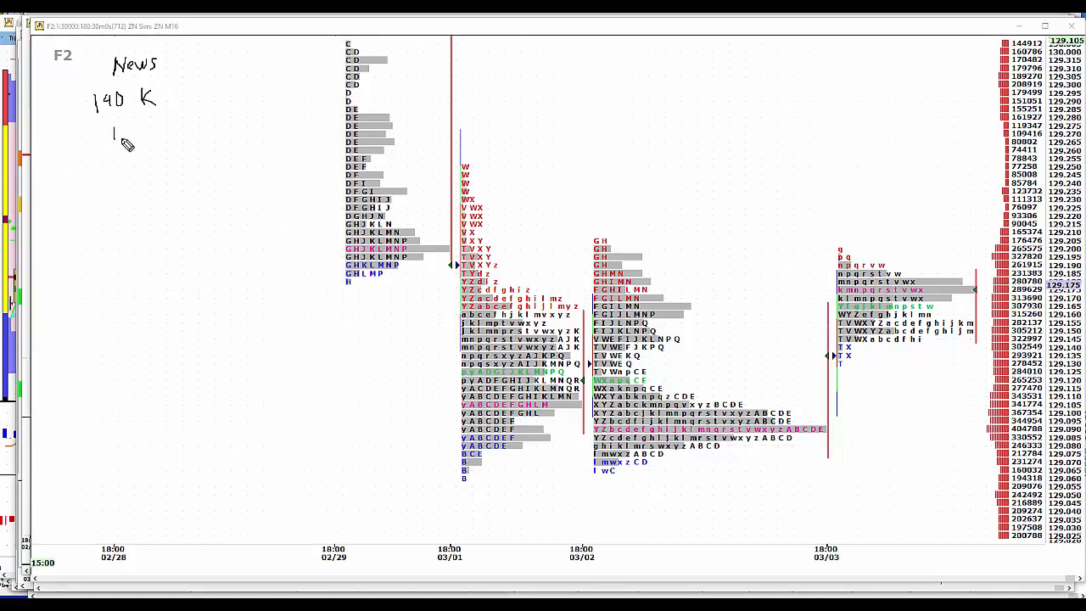
{"action": "left_click_drag", "start_coordinate": [111, 136], "coordinate": [127, 140]}
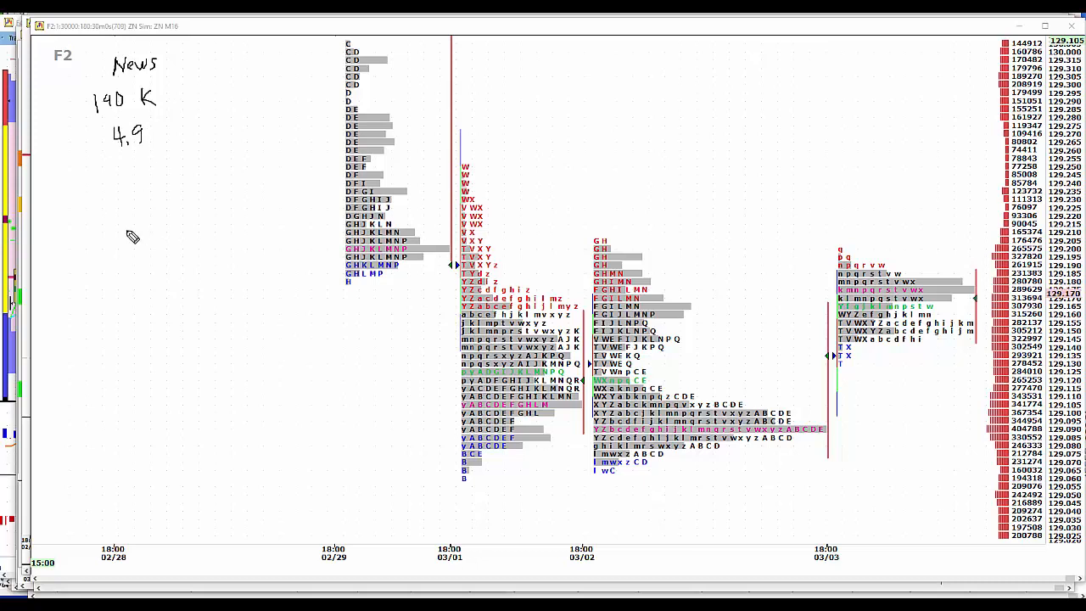
{"action": "mouse_move", "coordinate": [95, 221]}
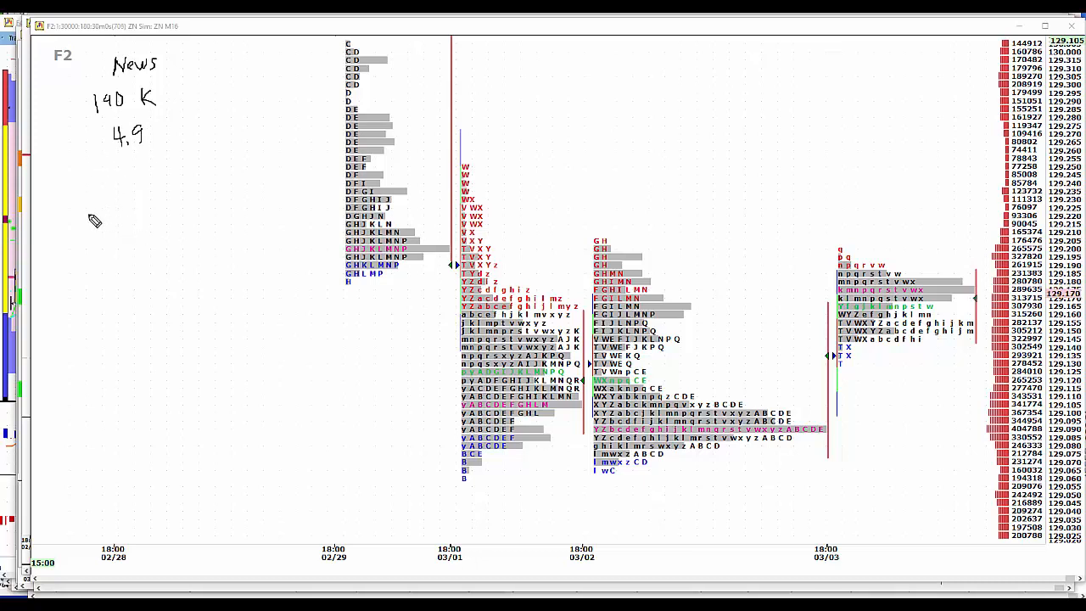
{"action": "left_click_drag", "start_coordinate": [114, 170], "coordinate": [116, 191]}
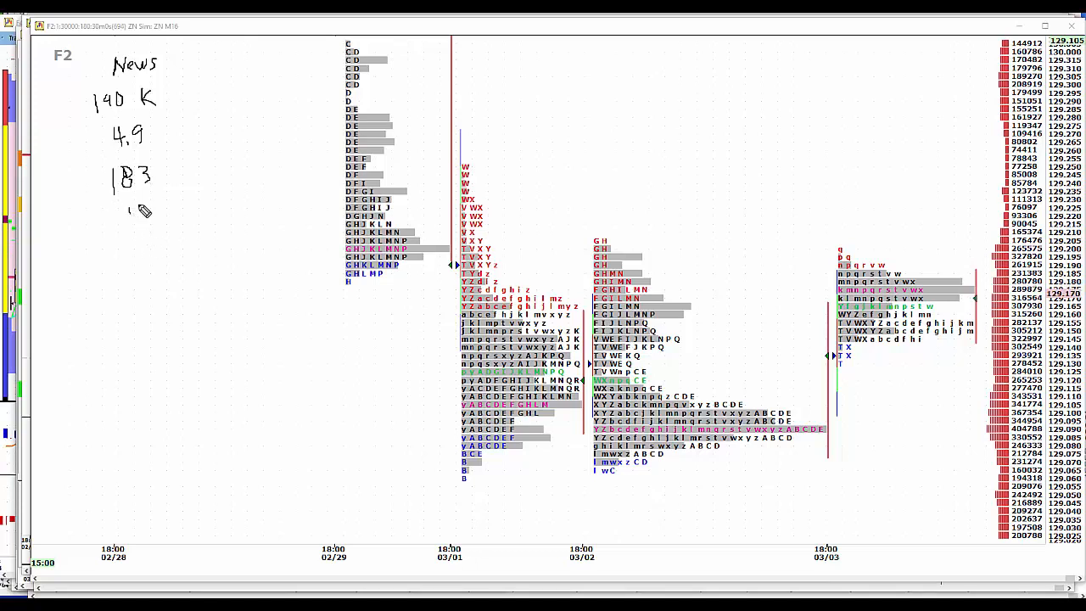
{"action": "left_click_drag", "start_coordinate": [128, 207], "coordinate": [149, 208]}
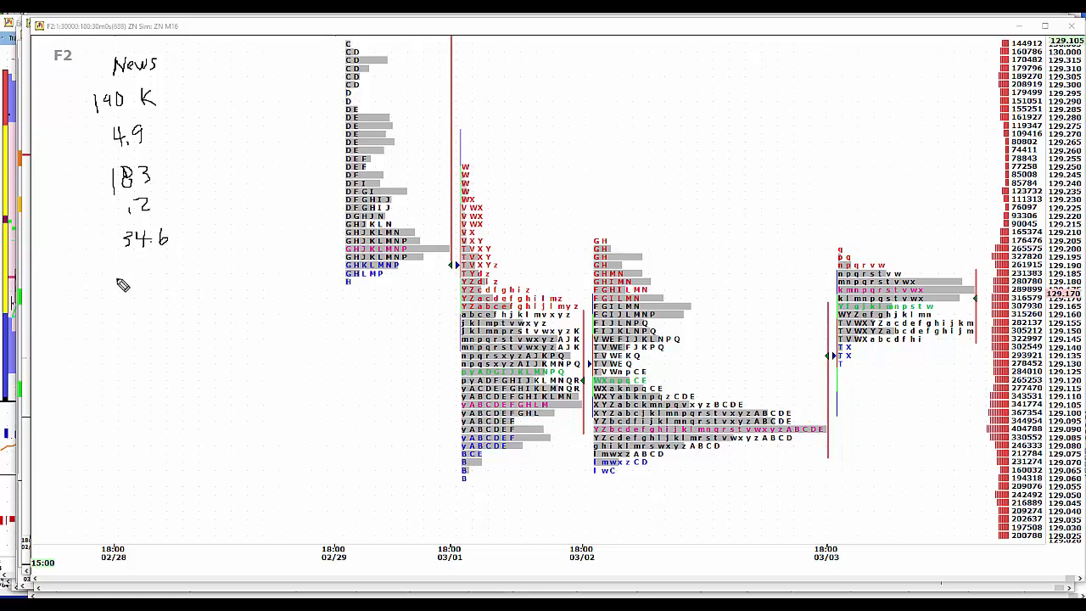
{"action": "mouse_move", "coordinate": [97, 287]}
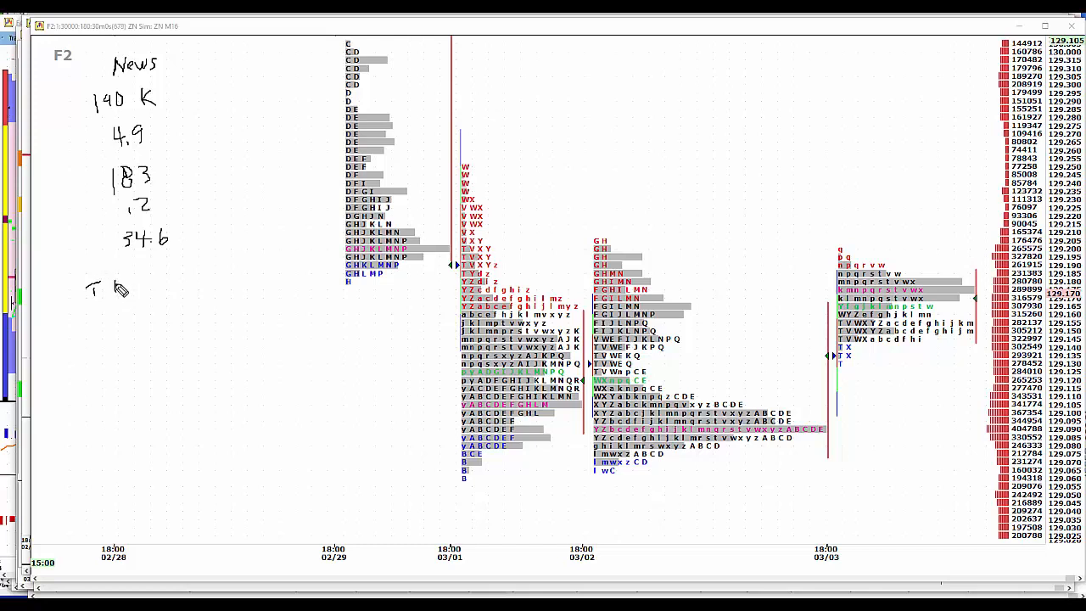
{"action": "left_click_drag", "start_coordinate": [106, 288], "coordinate": [135, 293]}
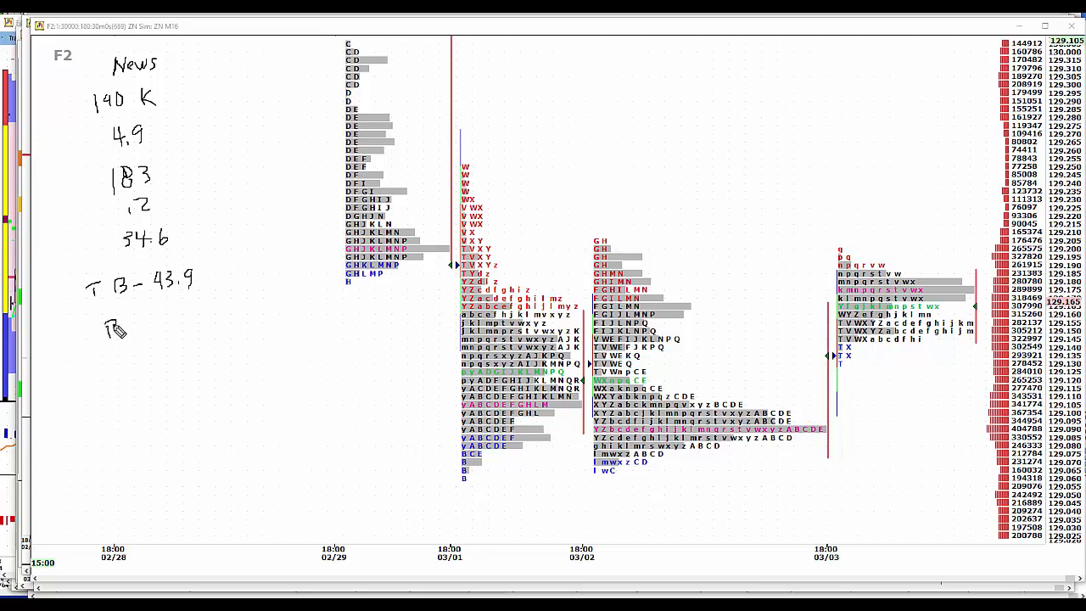
{"action": "left_click_drag", "start_coordinate": [110, 329], "coordinate": [140, 327]}
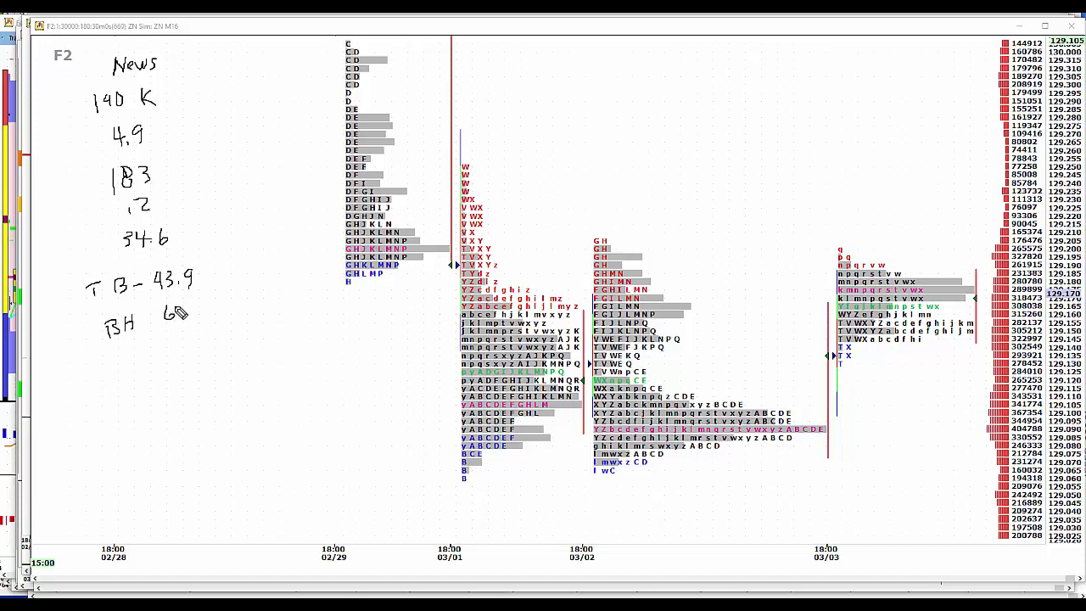
Finish the BH 677 entry and loop around the 140 K and 4.9 figures.
{"action": "type", "text": "77"}
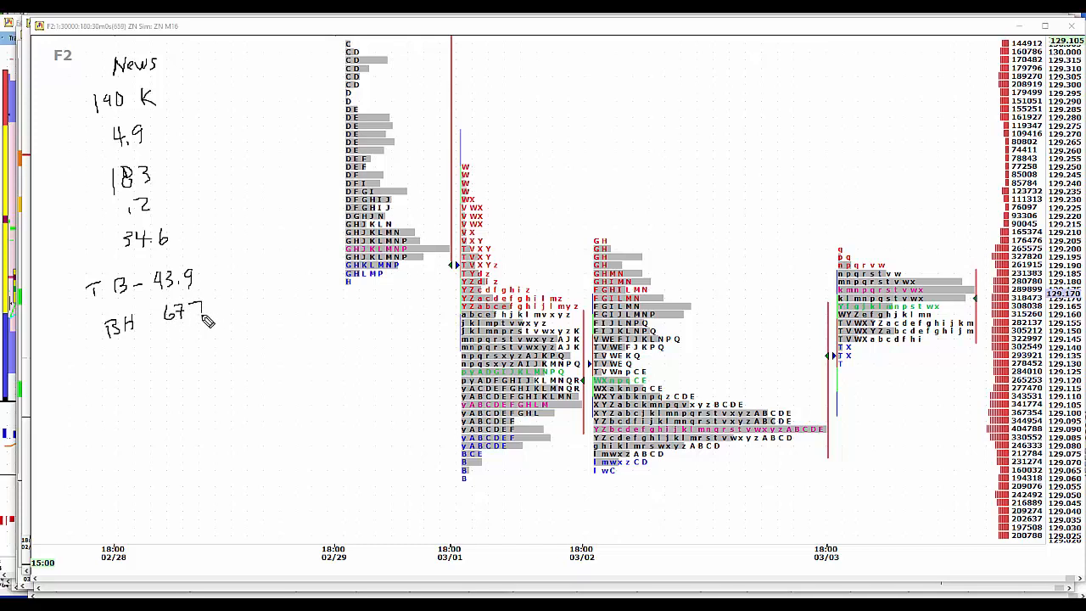
{"action": "left_click_drag", "start_coordinate": [102, 153], "coordinate": [140, 153]}
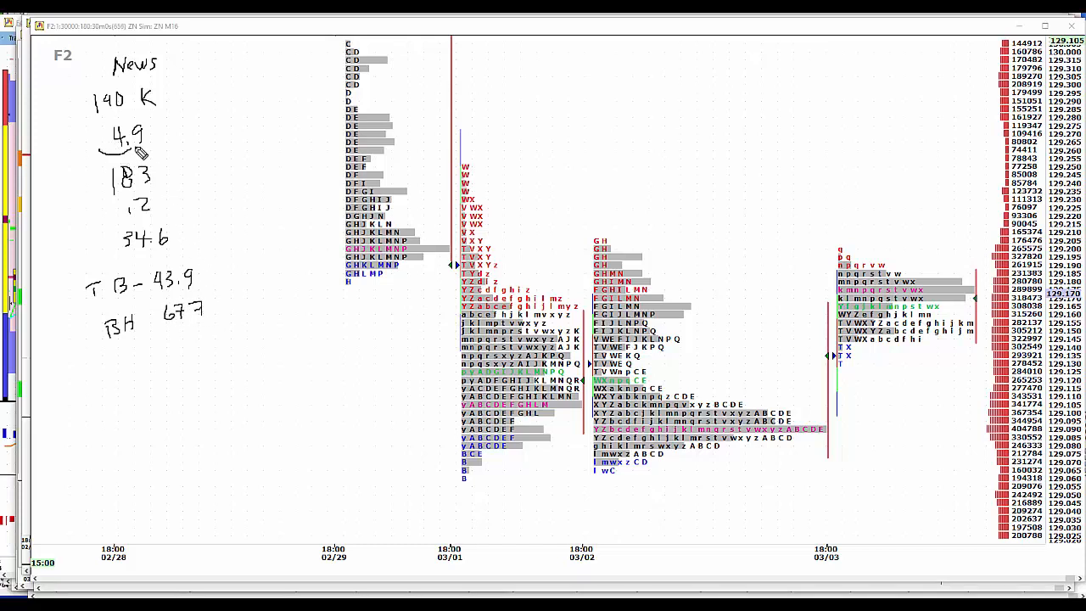
{"action": "left_click_drag", "start_coordinate": [80, 93], "coordinate": [123, 153]}
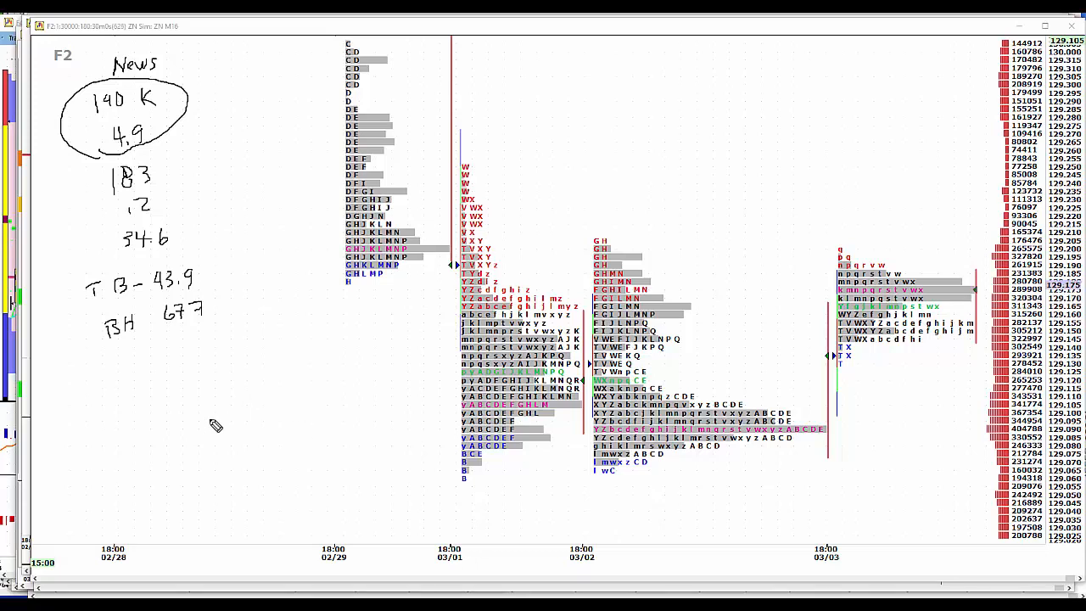
{"action": "mouse_move", "coordinate": [659, 114]}
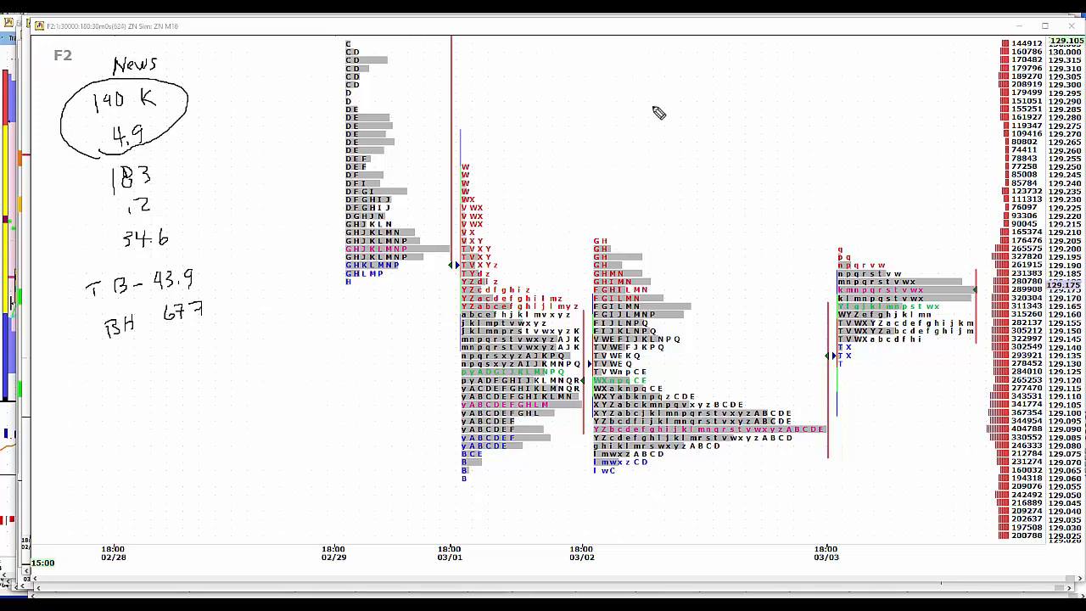
{"action": "mouse_move", "coordinate": [549, 60]}
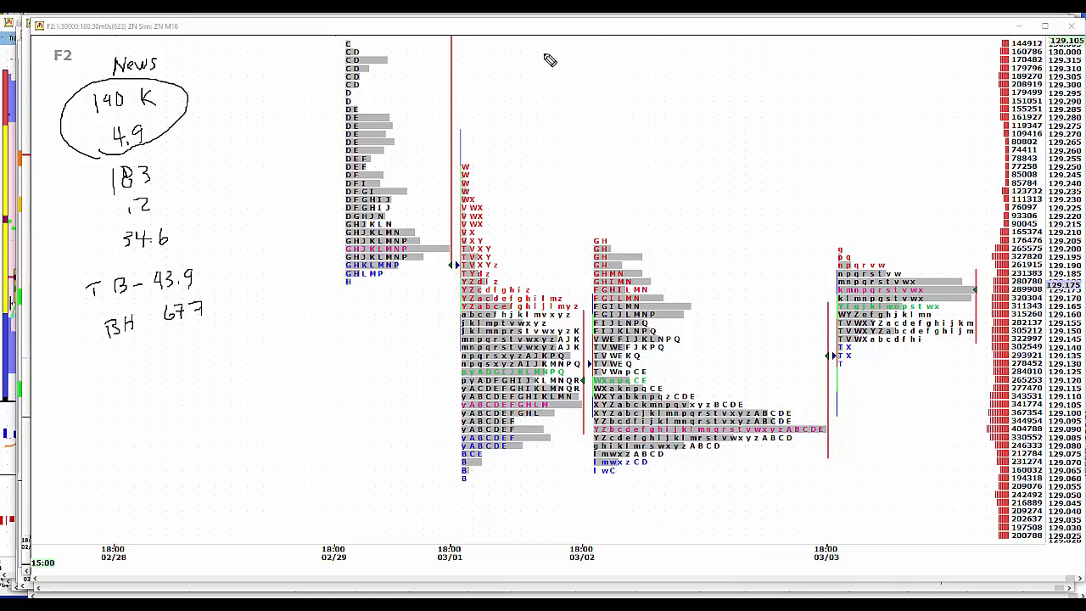
{"action": "mouse_move", "coordinate": [533, 136]}
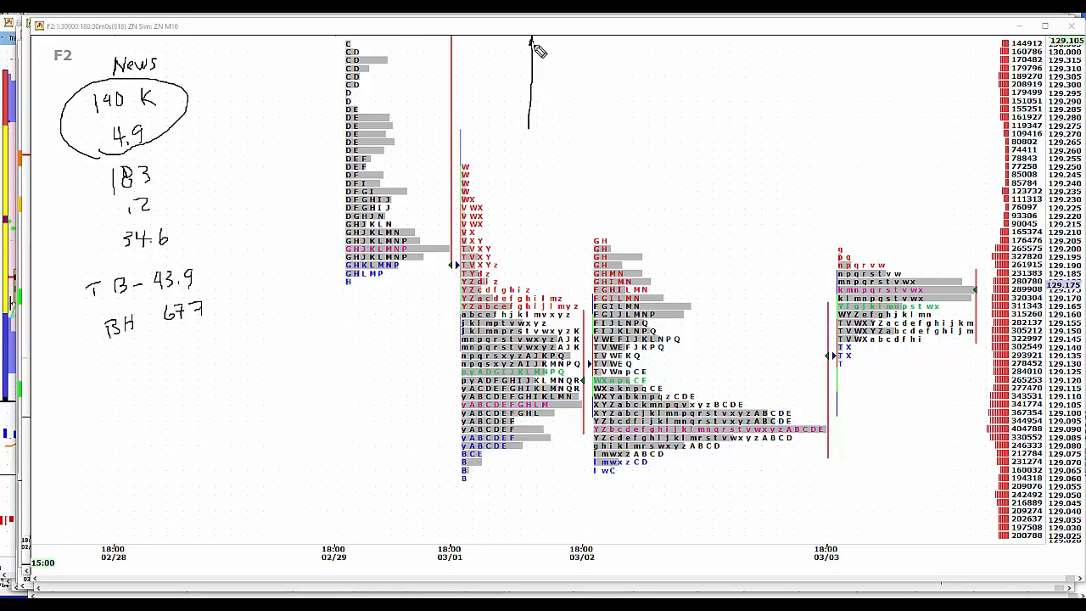
{"action": "mouse_move", "coordinate": [505, 204]}
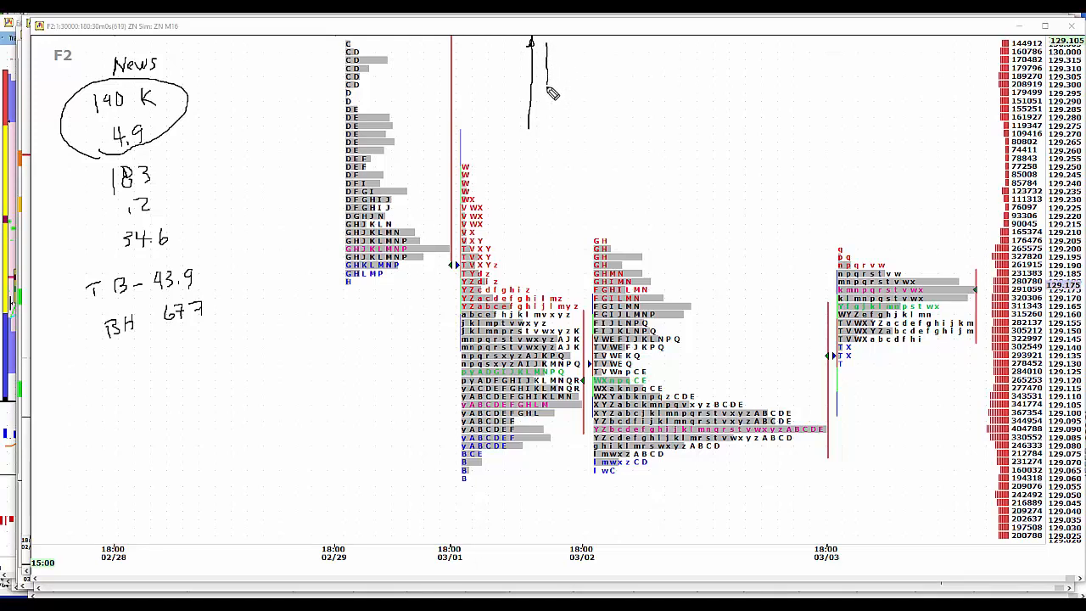
{"action": "mouse_move", "coordinate": [551, 85]}
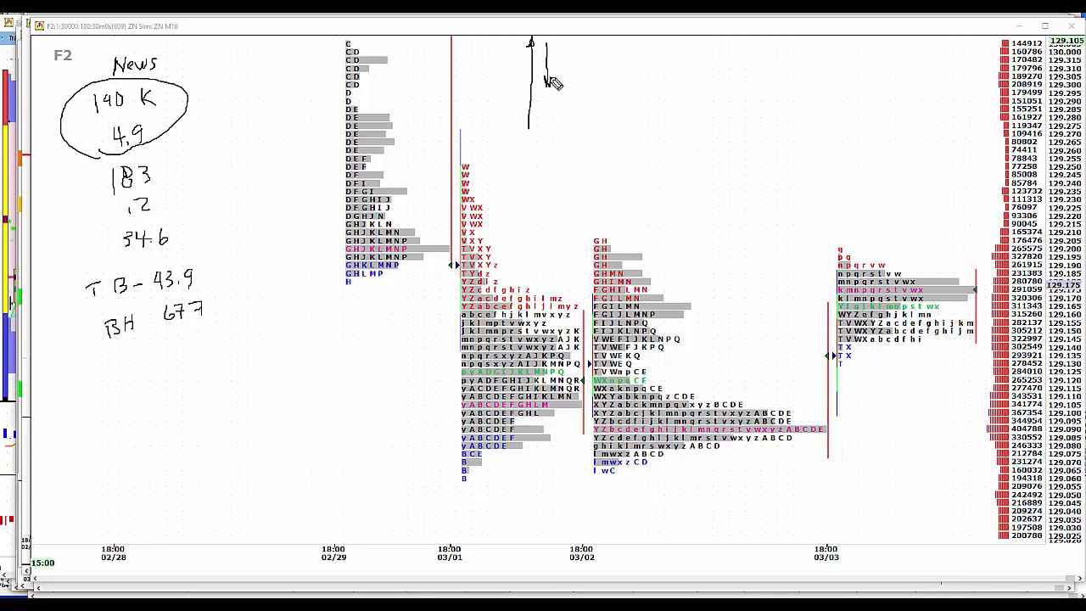
{"action": "mouse_move", "coordinate": [557, 119]}
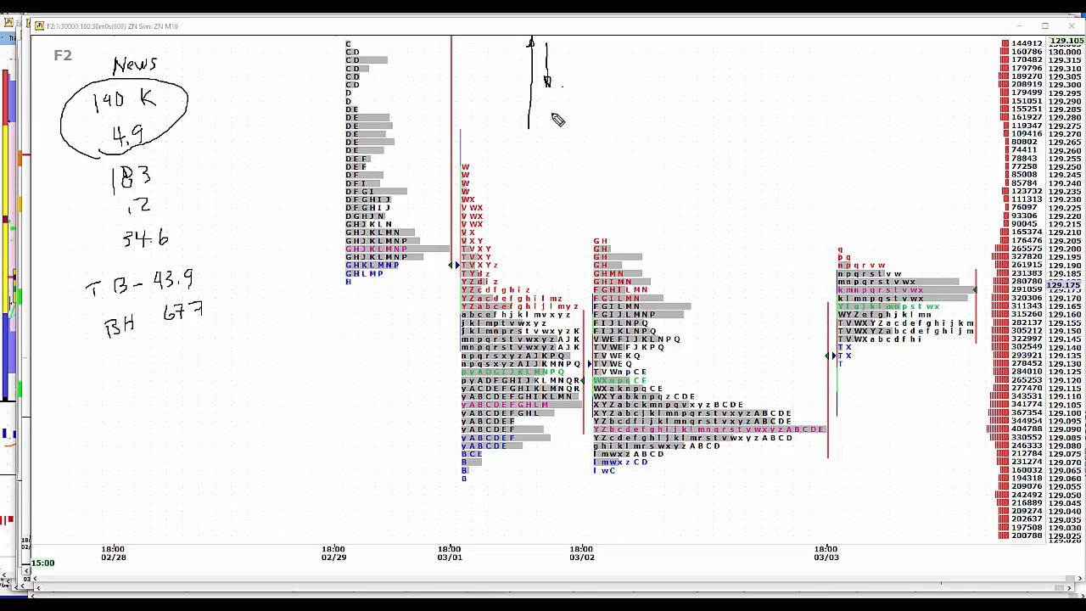
{"action": "mouse_move", "coordinate": [583, 98]}
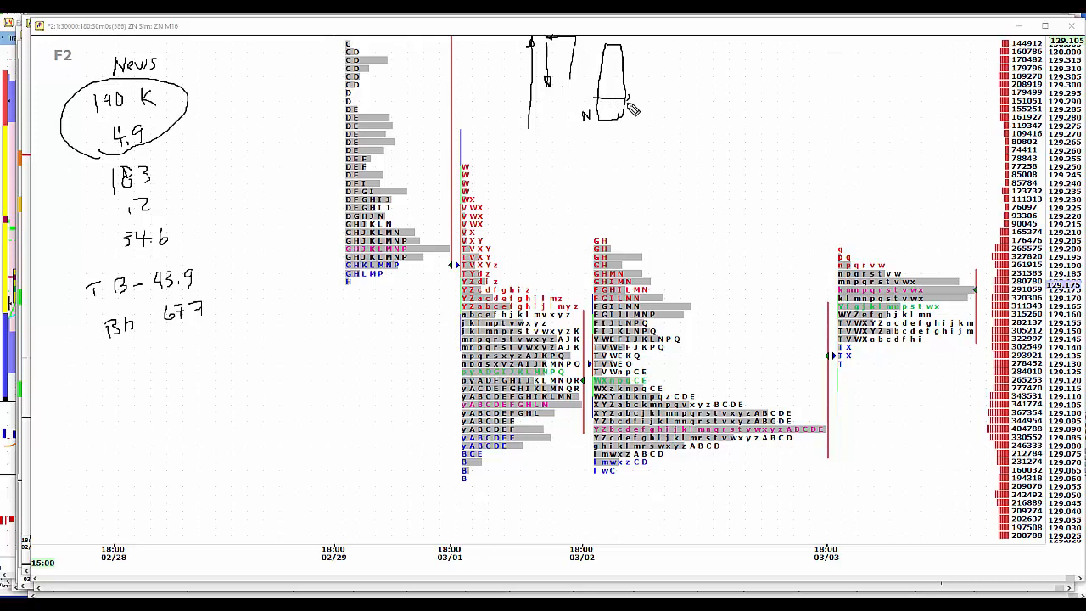
Write the L2 marks beside the tall box profile labelled N.
{"action": "left_click_drag", "start_coordinate": [624, 102], "coordinate": [653, 97]}
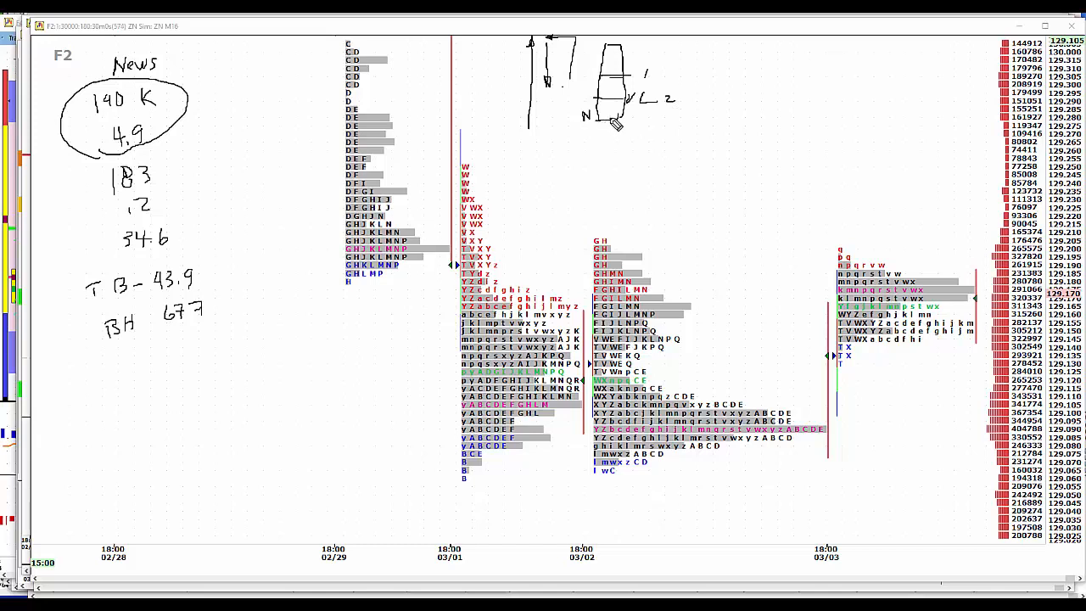
{"action": "mouse_move", "coordinate": [599, 132]}
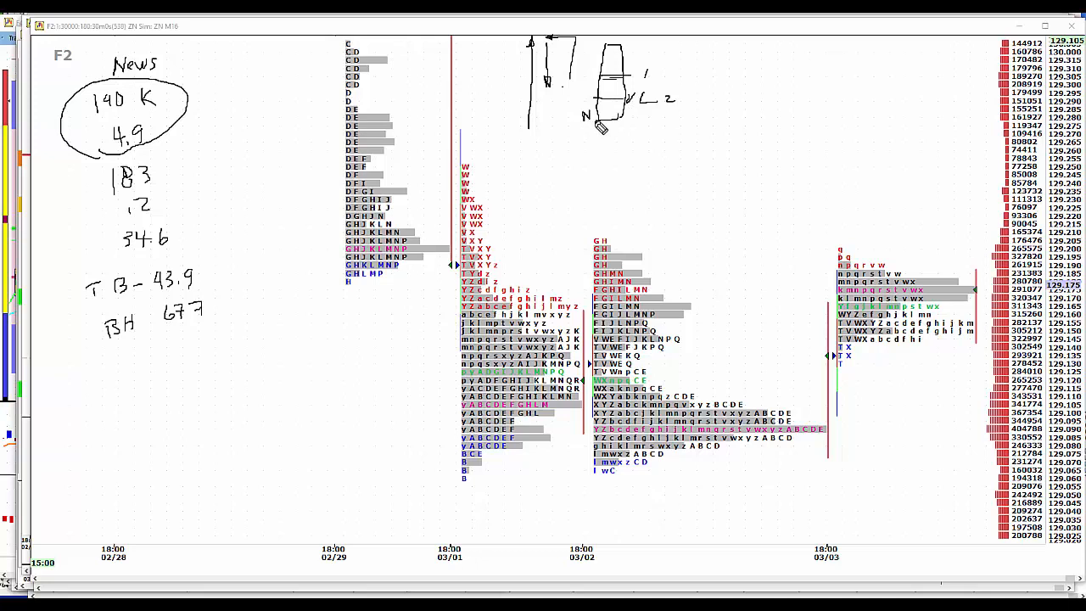
{"action": "mouse_move", "coordinate": [547, 48]}
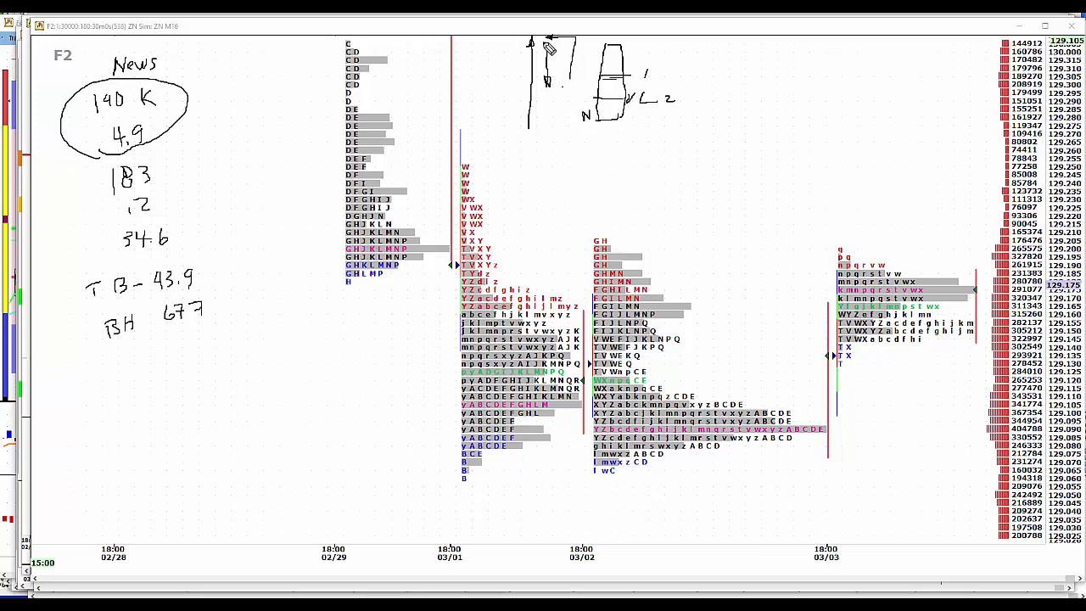
{"action": "mouse_move", "coordinate": [544, 127]}
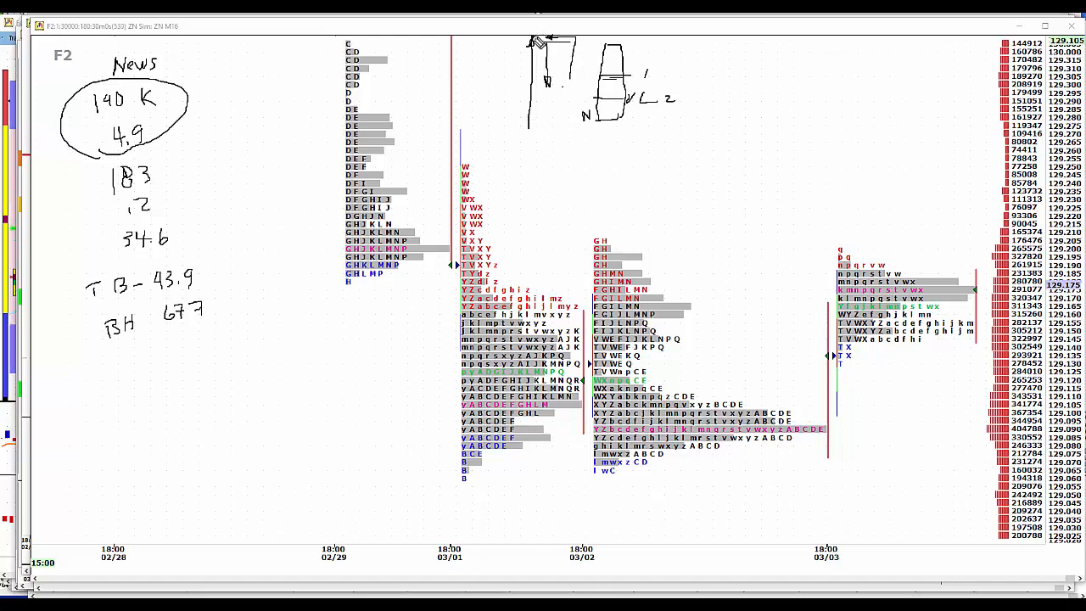
{"action": "mouse_move", "coordinate": [713, 151]}
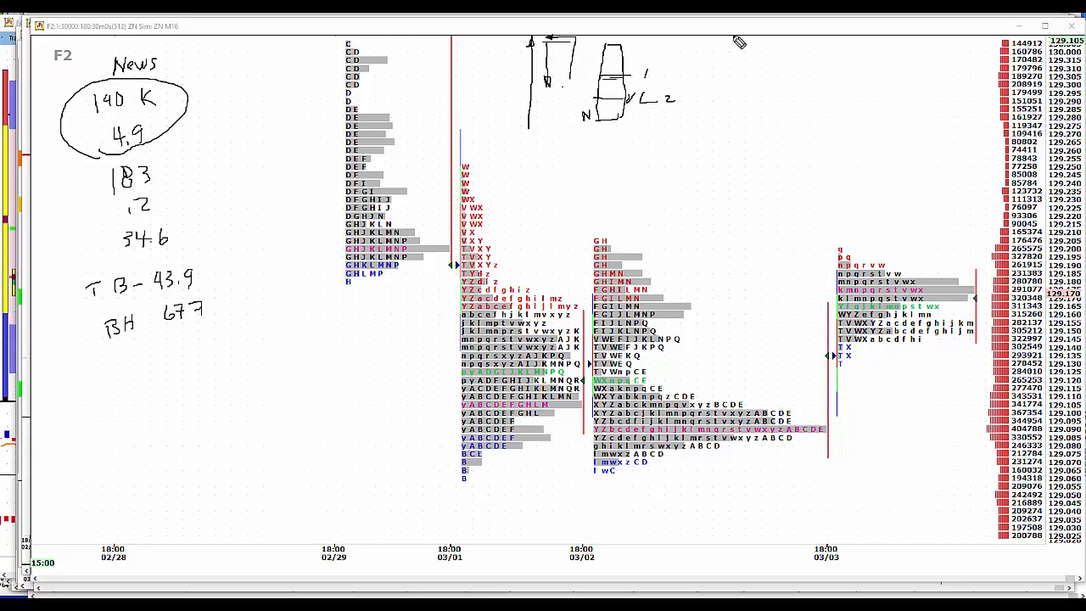
Sketch a vertical range line labelled 2 at top and 1 at bottom.
{"action": "left_click_drag", "start_coordinate": [734, 42], "coordinate": [732, 140]}
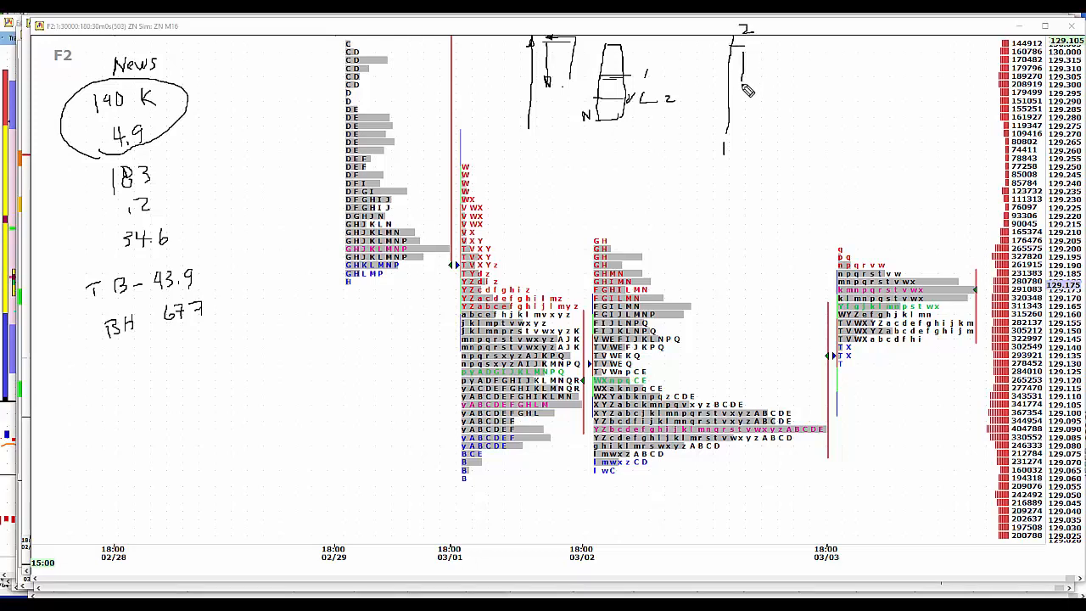
{"action": "mouse_move", "coordinate": [745, 100]}
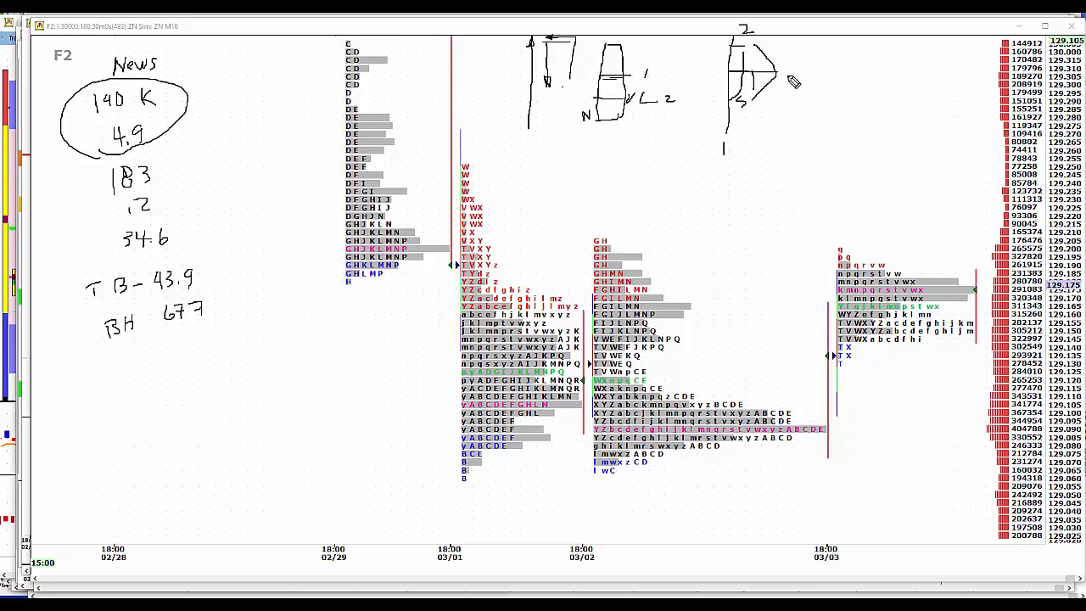
{"action": "mouse_move", "coordinate": [868, 170]}
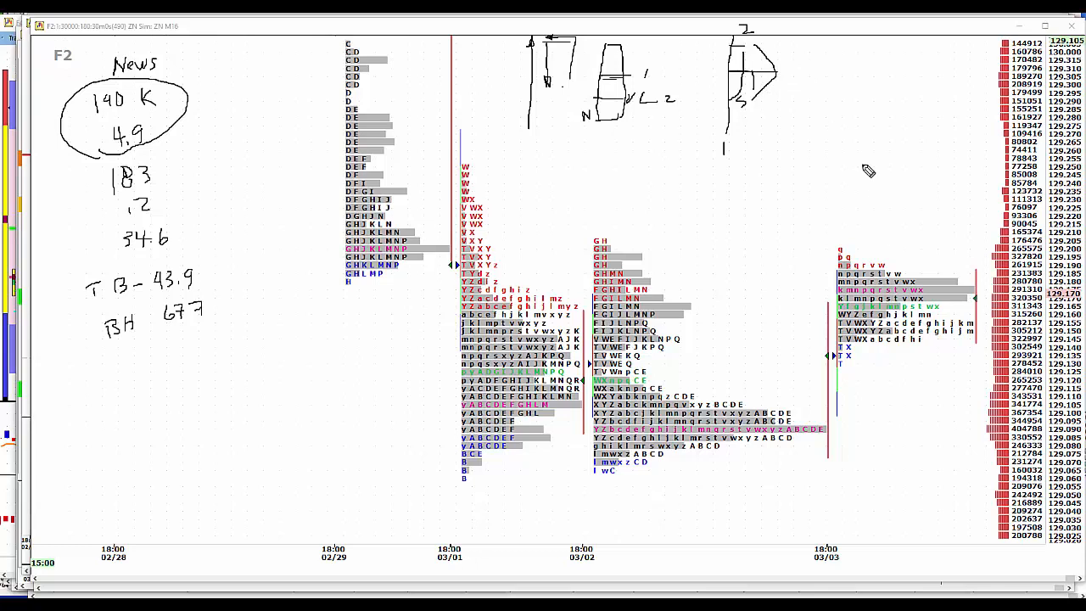
{"action": "mouse_move", "coordinate": [787, 75]}
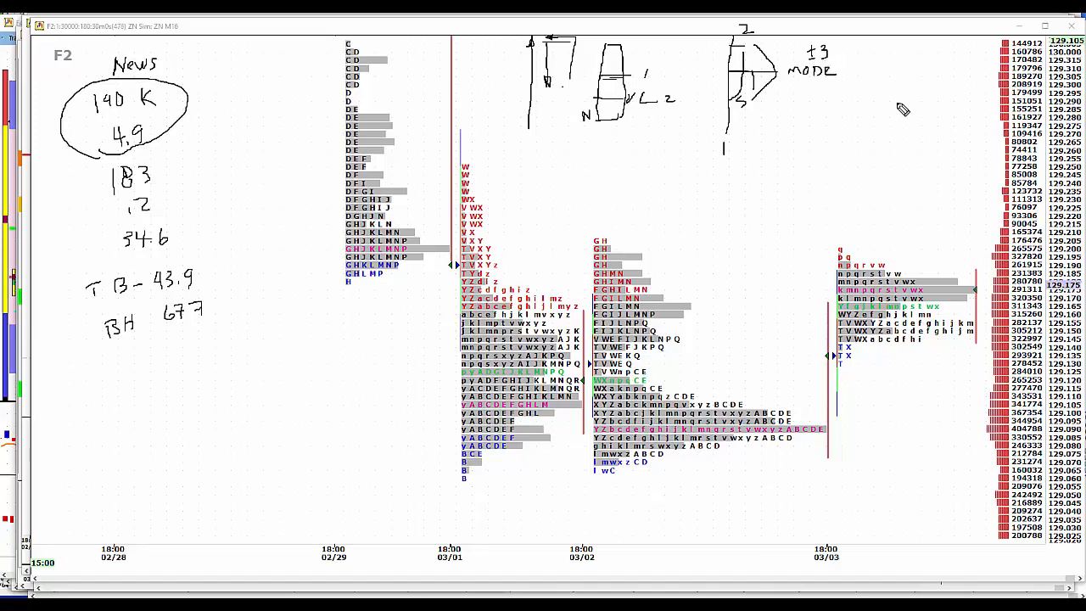
{"action": "mouse_move", "coordinate": [962, 259]}
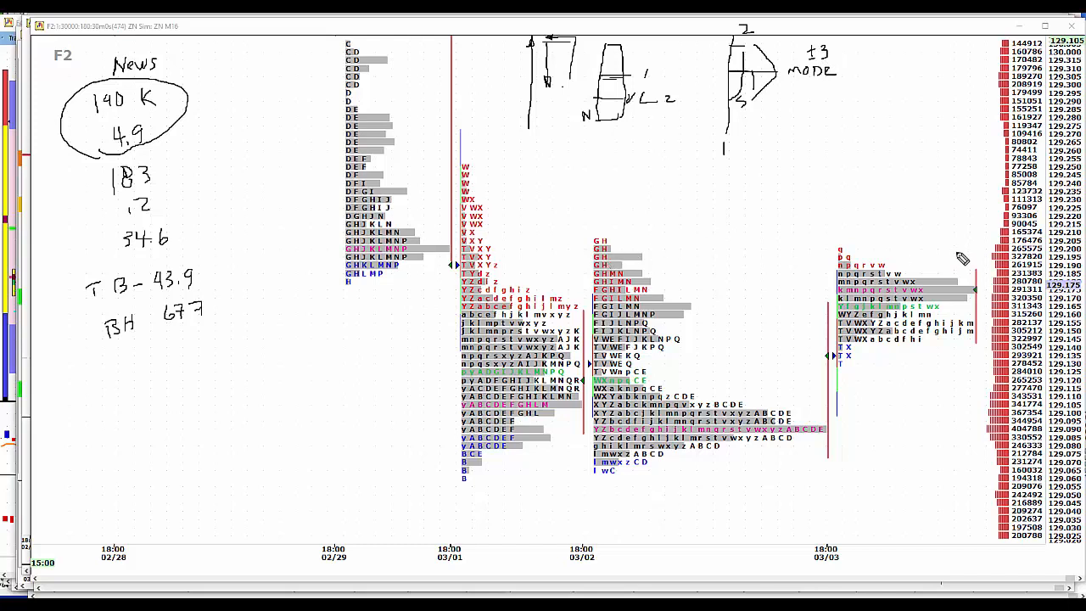
{"action": "mouse_move", "coordinate": [964, 259]}
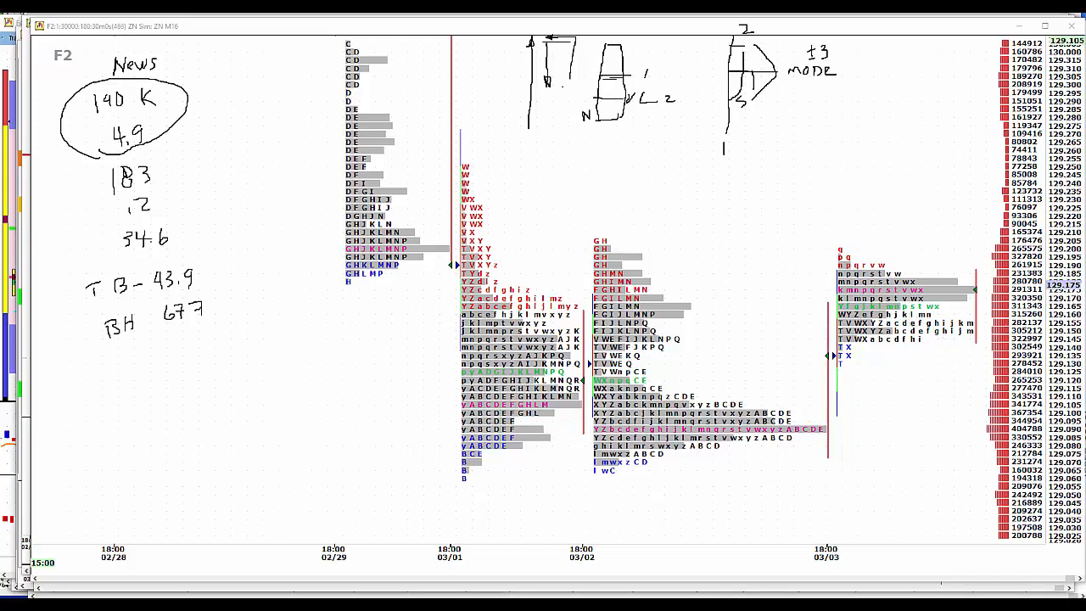
{"action": "mouse_move", "coordinate": [974, 331]}
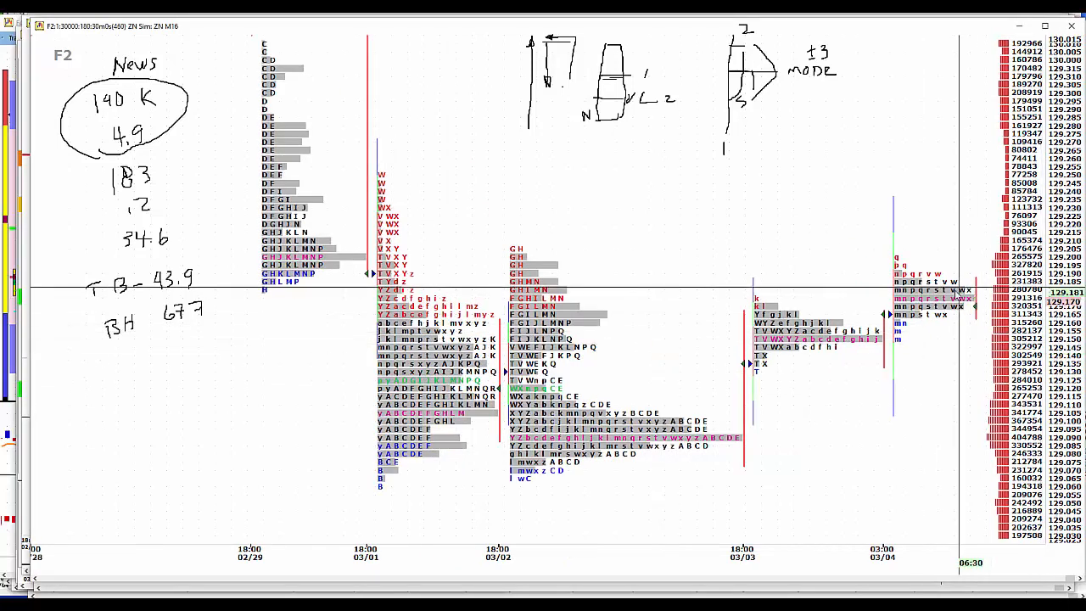
{"action": "mouse_move", "coordinate": [845, 269]}
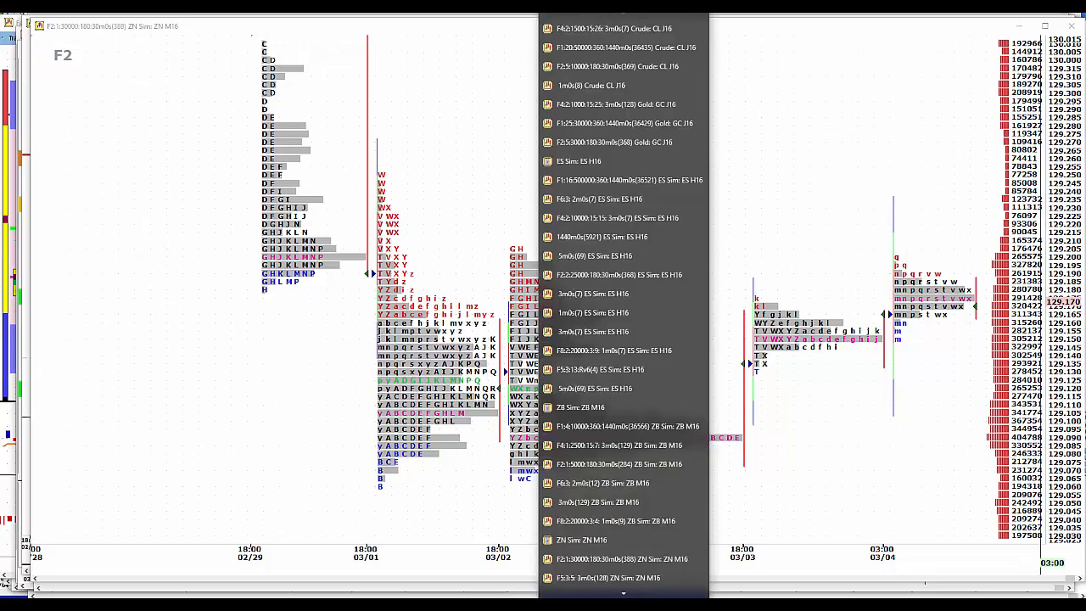
Select the F2 ZB Sim: ZB M16 entry from the open chart windows list.
{"action": "left_click", "coordinate": [600, 369]}
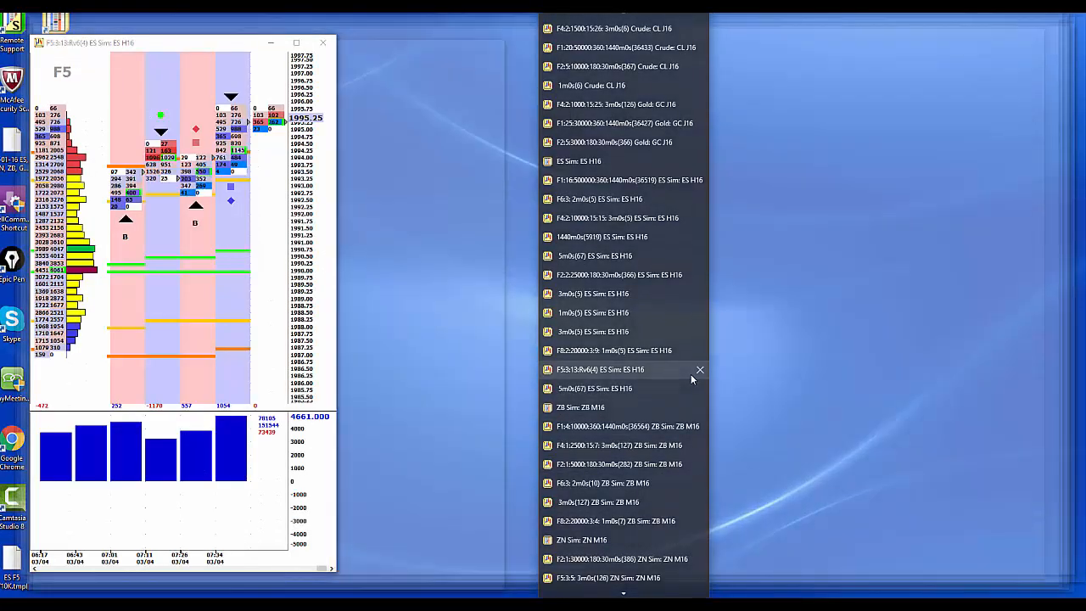
{"action": "left_click", "coordinate": [324, 42]}
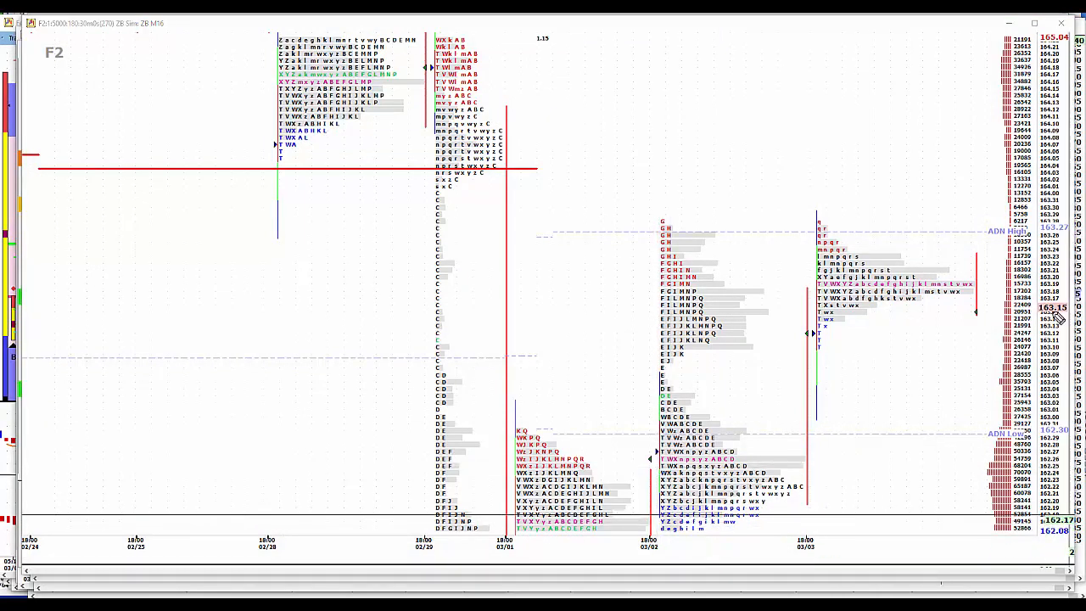
{"action": "mouse_move", "coordinate": [630, 75]}
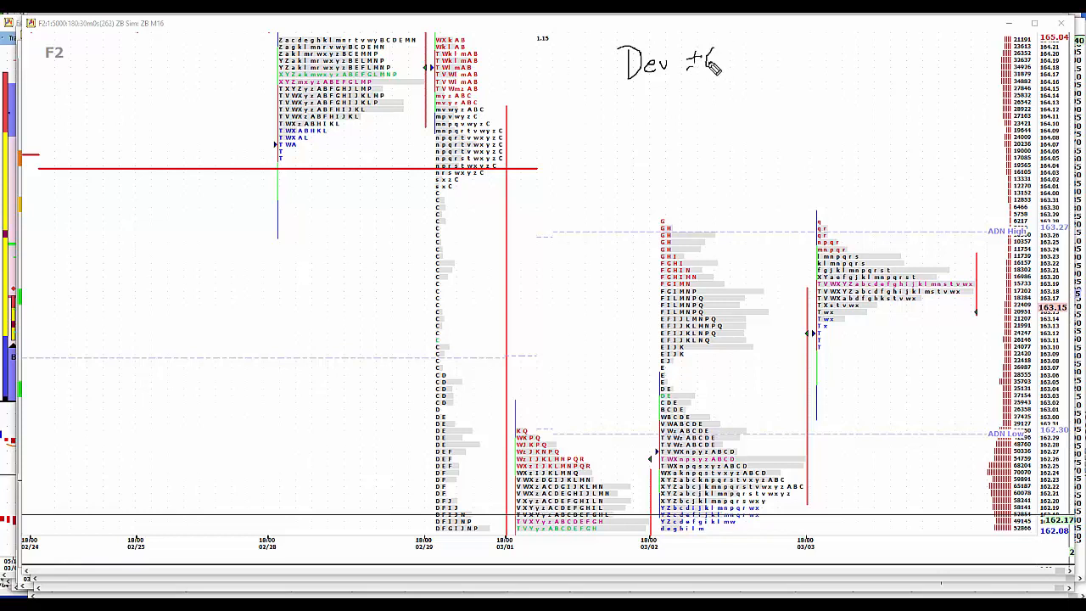
{"action": "mouse_move", "coordinate": [723, 208]}
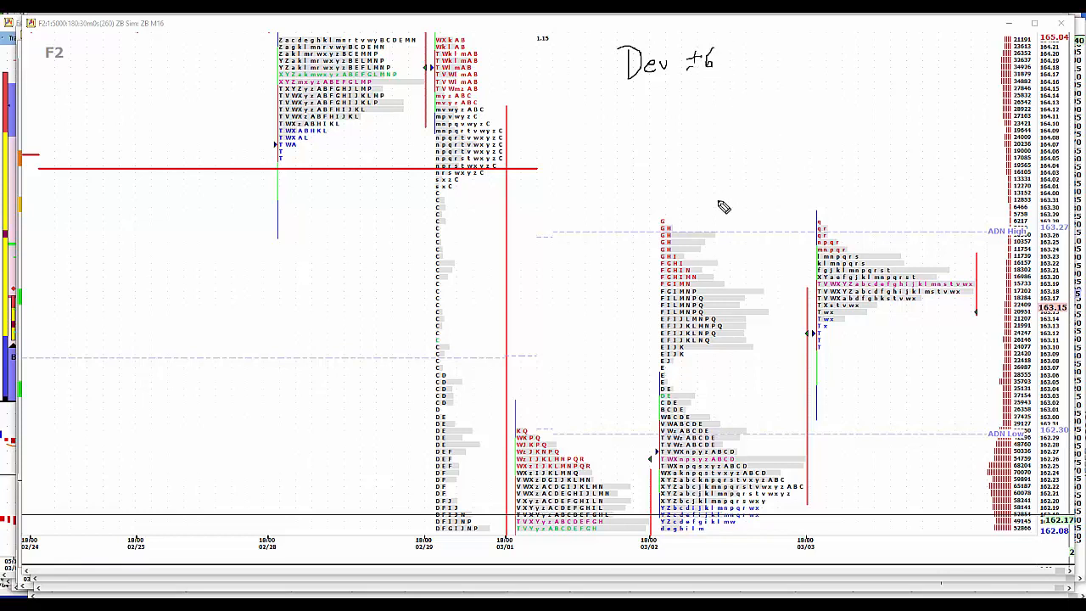
{"action": "mouse_move", "coordinate": [754, 305]}
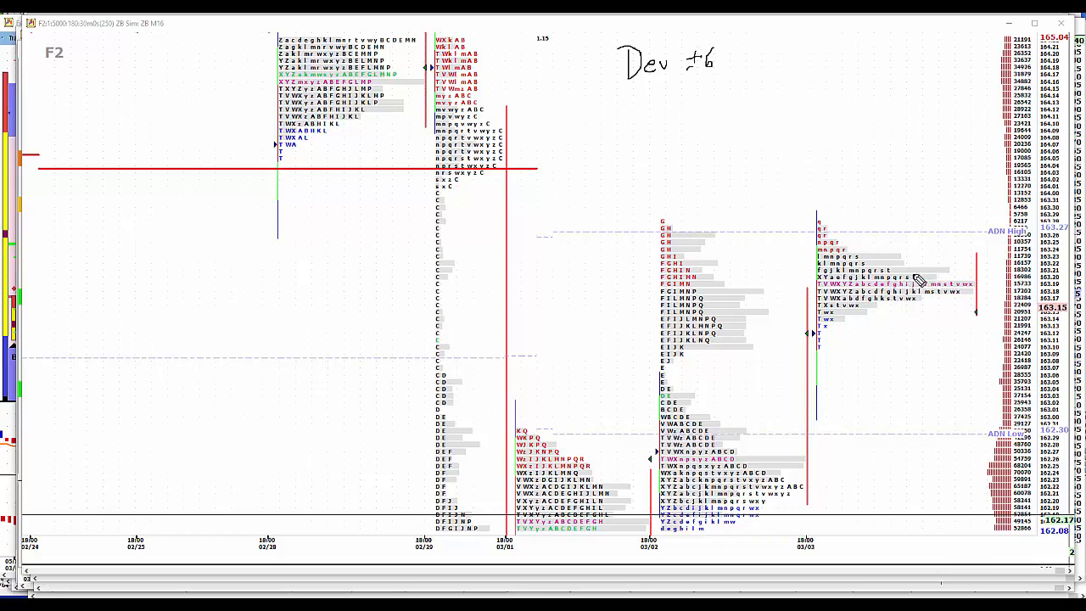
{"action": "mouse_move", "coordinate": [1044, 286]}
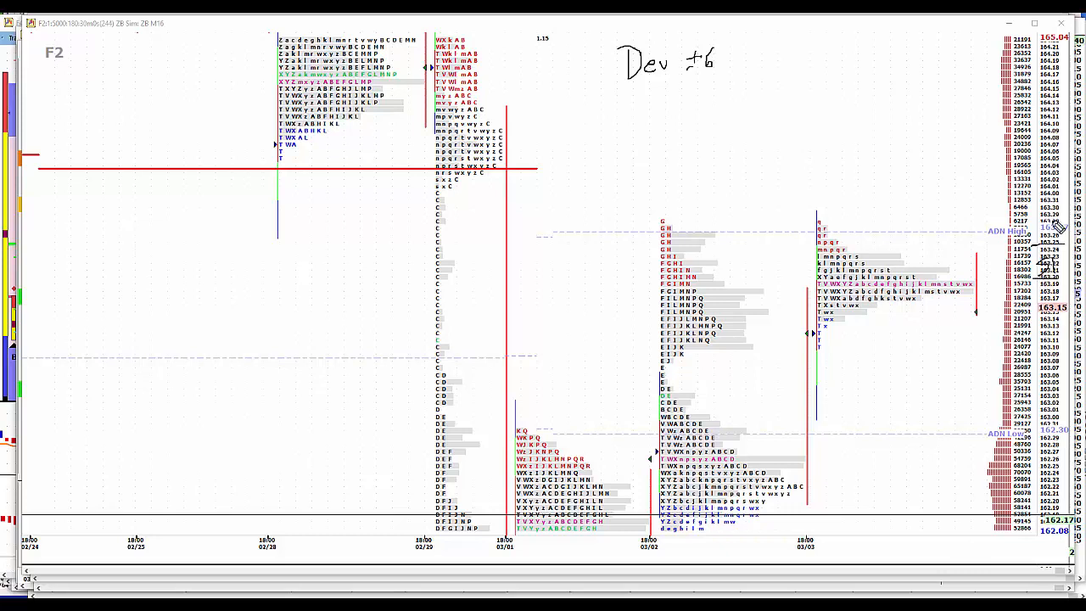
{"action": "mouse_move", "coordinate": [1053, 178]}
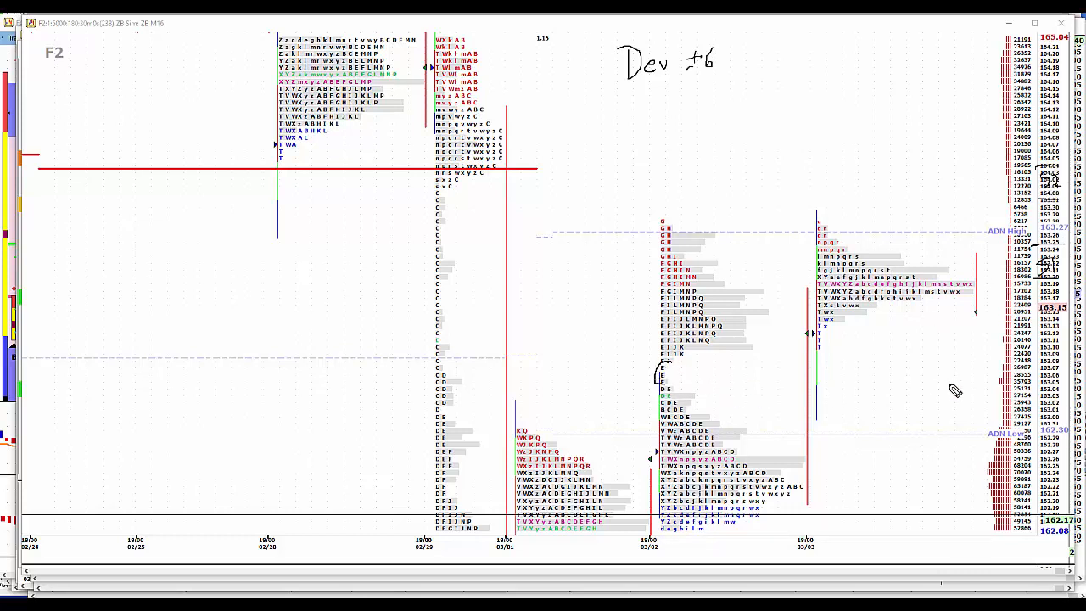
{"action": "mouse_move", "coordinate": [1066, 363]}
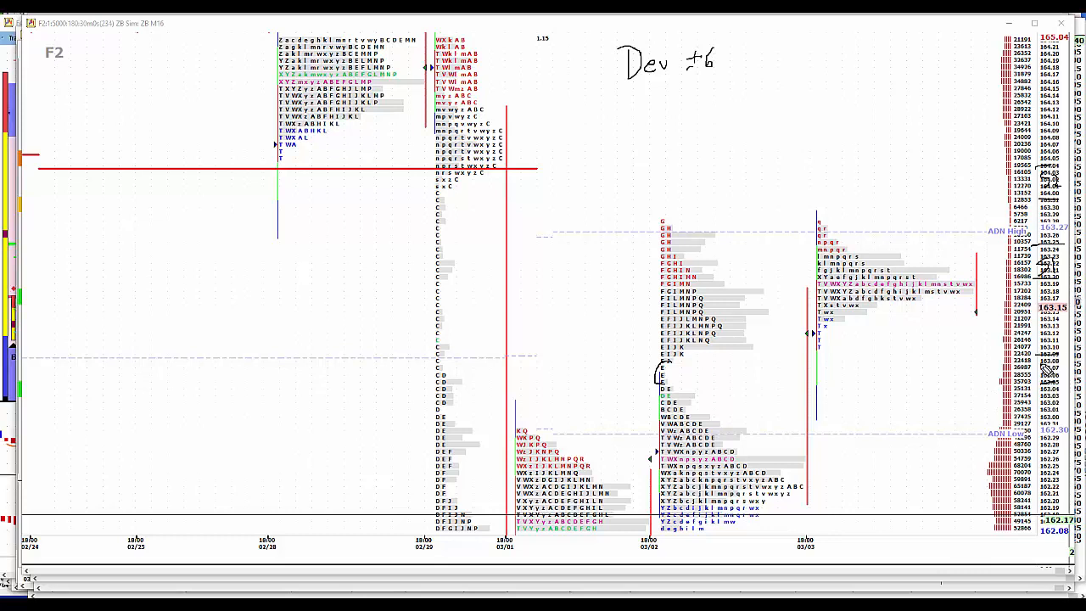
{"action": "mouse_move", "coordinate": [1059, 437]}
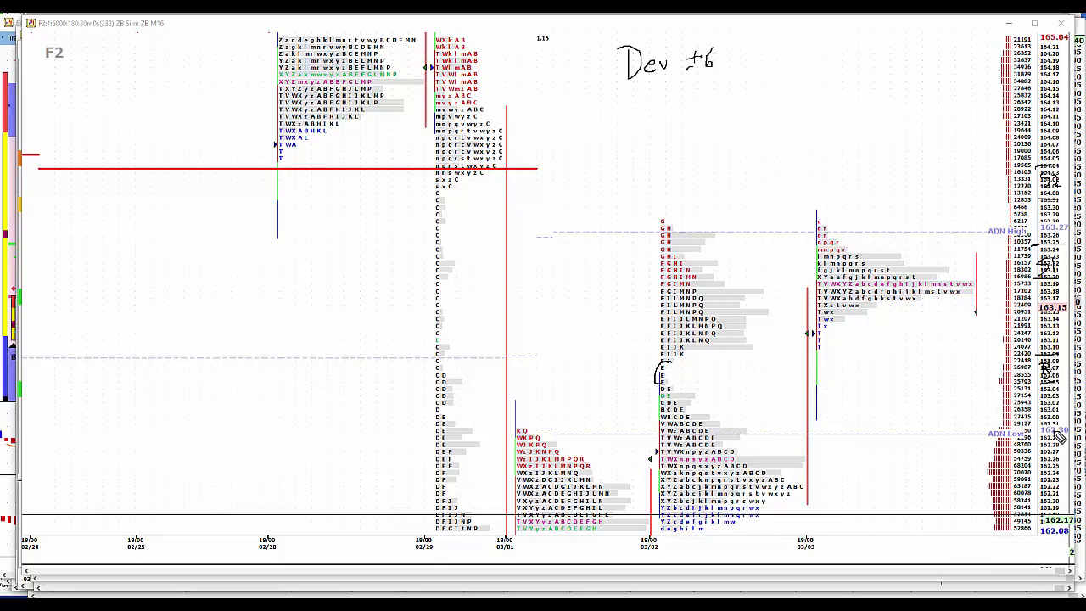
{"action": "mouse_move", "coordinate": [1044, 446]}
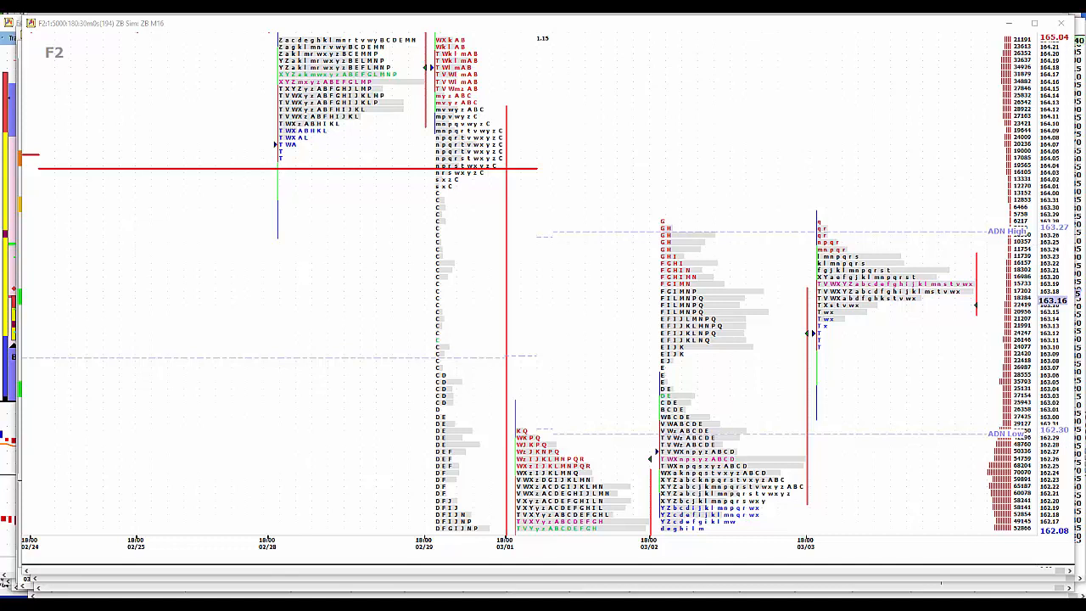
{"action": "mouse_move", "coordinate": [700, 551]}
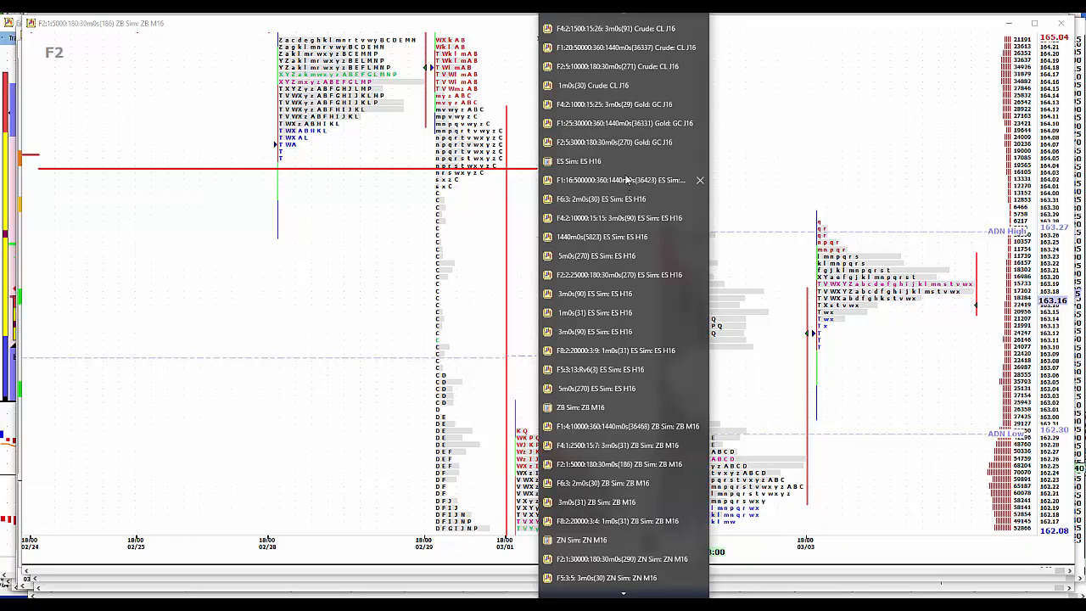
Switch the display to the Gold GC J16 market profile chart.
{"action": "left_click", "coordinate": [616, 142]}
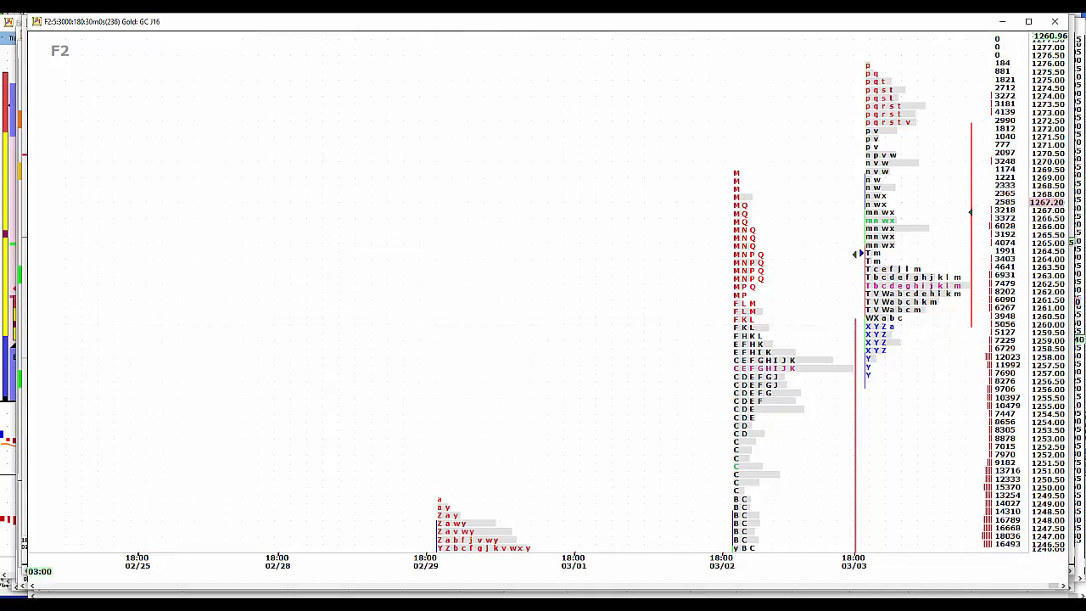
{"action": "mouse_move", "coordinate": [543, 345]}
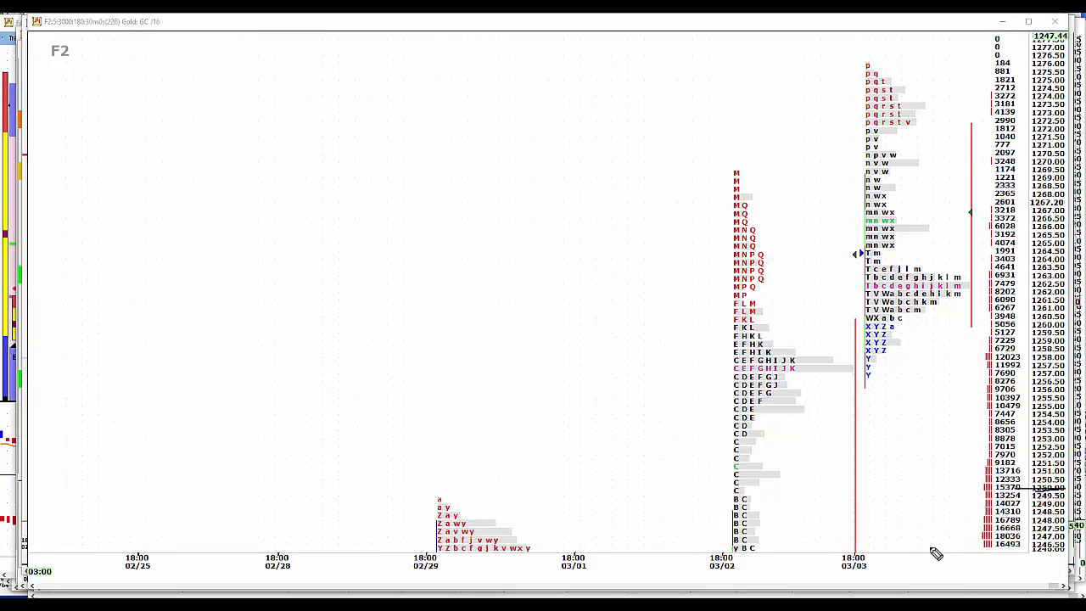
{"action": "mouse_move", "coordinate": [983, 387]}
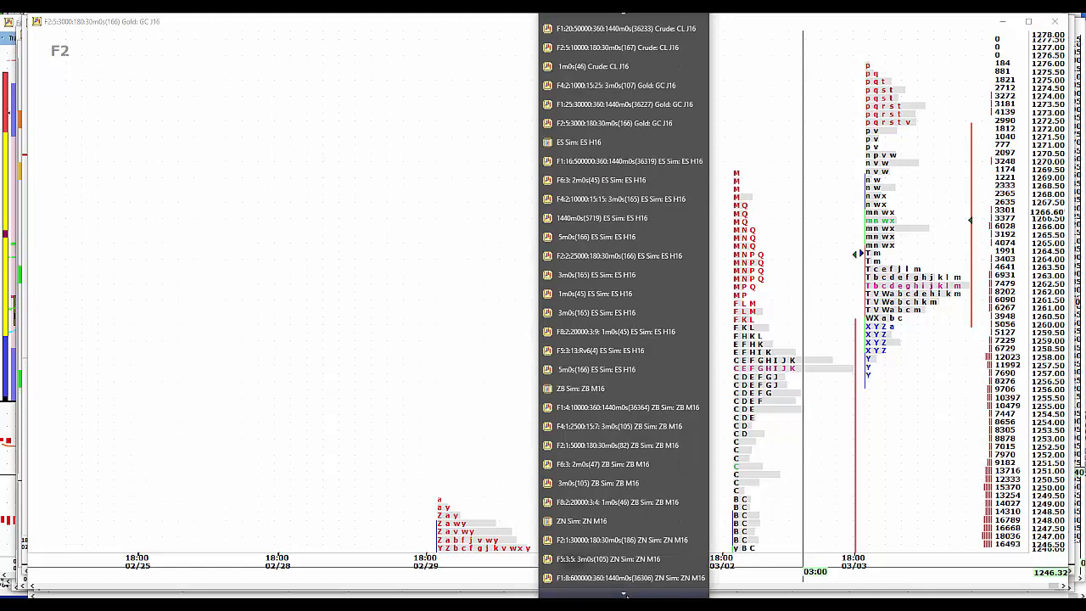
Scroll down three notches while looking for the 6E H16 euro chart.
{"action": "scroll", "scroll_direction": "down", "scroll_amount": 3}
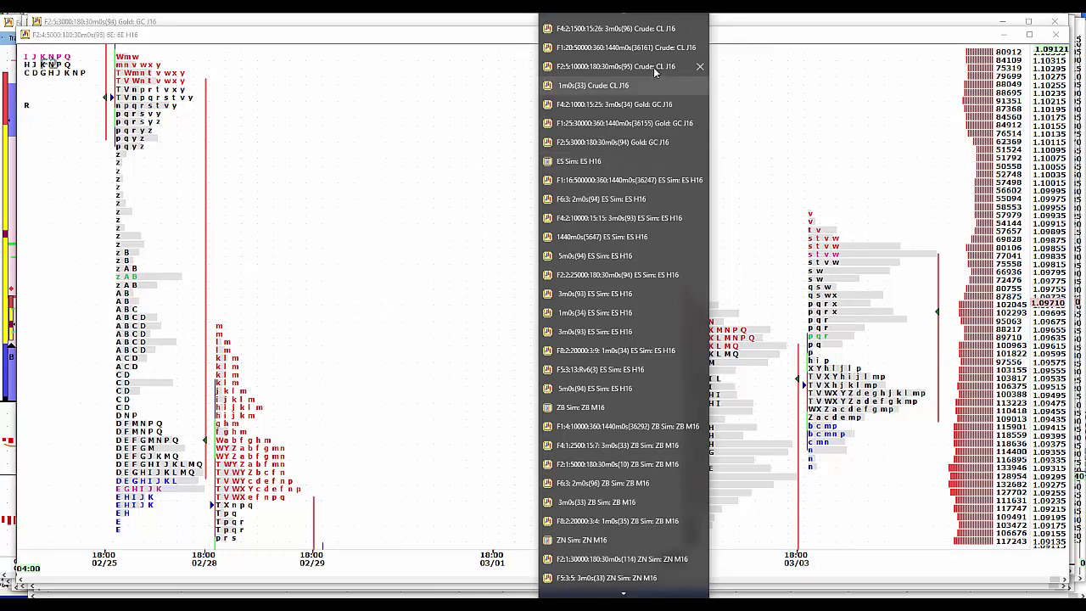
Show the 30-minute Crude CL J16 chart, then the F1 daily Crude chart.
{"action": "left_click", "coordinate": [615, 66]}
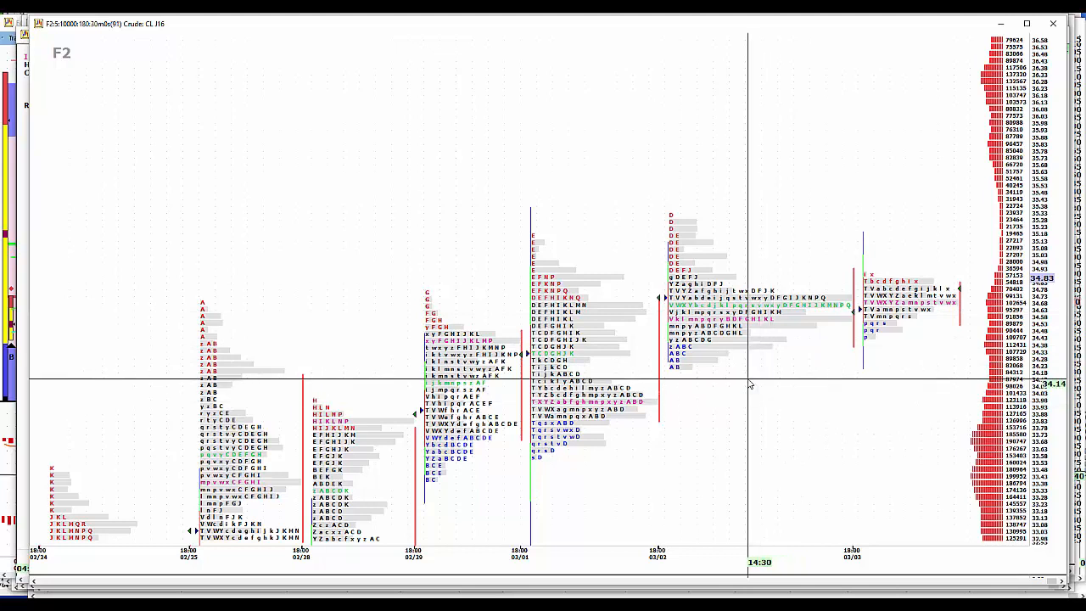
{"action": "mouse_move", "coordinate": [649, 507]}
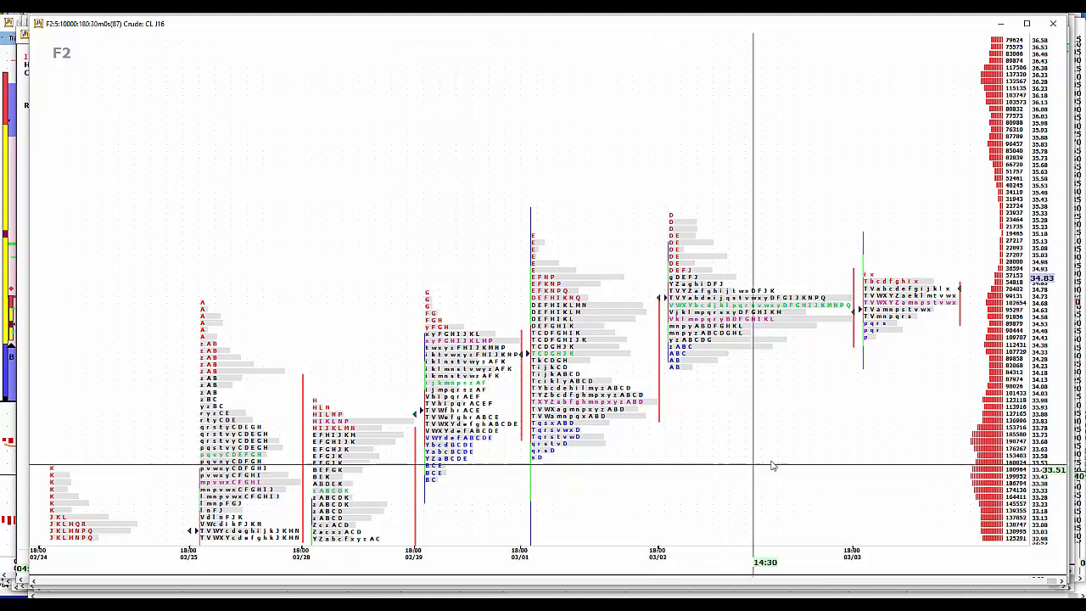
{"action": "mouse_move", "coordinate": [781, 463]}
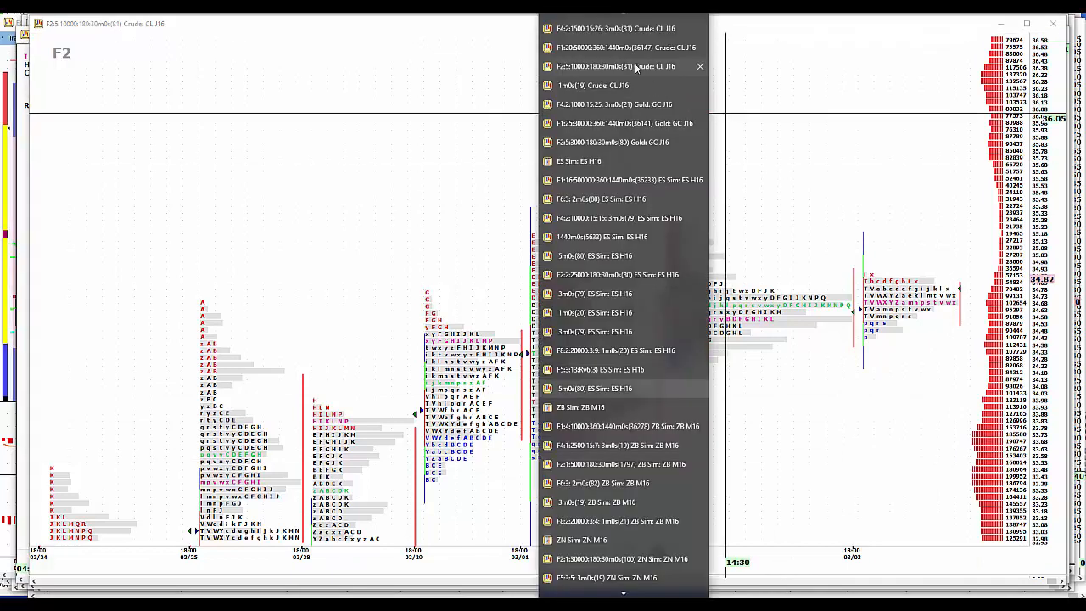
{"action": "left_click", "coordinate": [624, 48]}
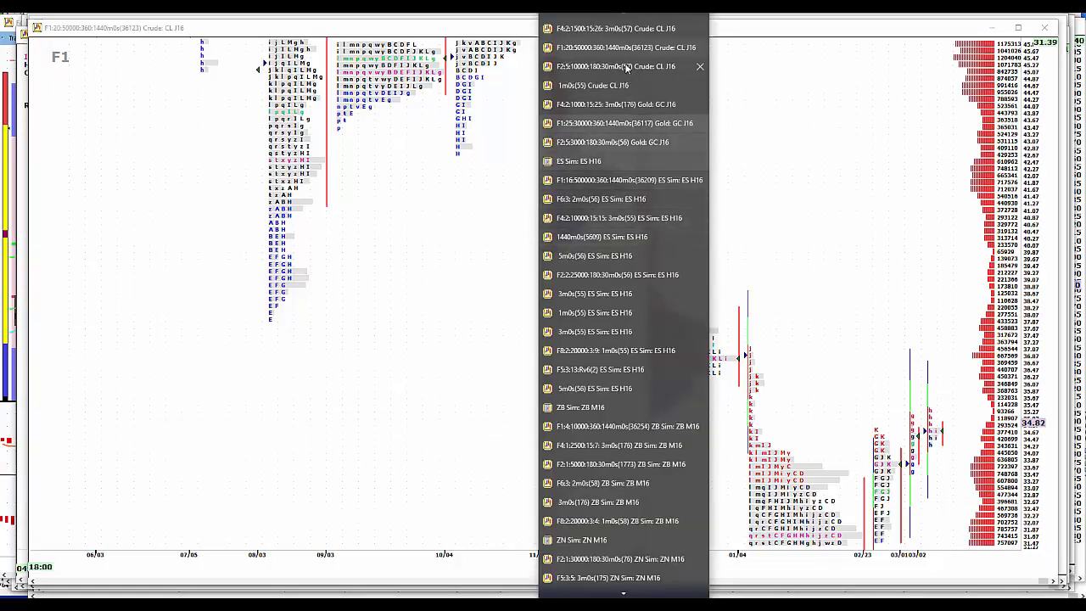
Return to the 30-minute F2 Crude CL J16 market profile chart.
{"action": "left_click", "coordinate": [614, 66]}
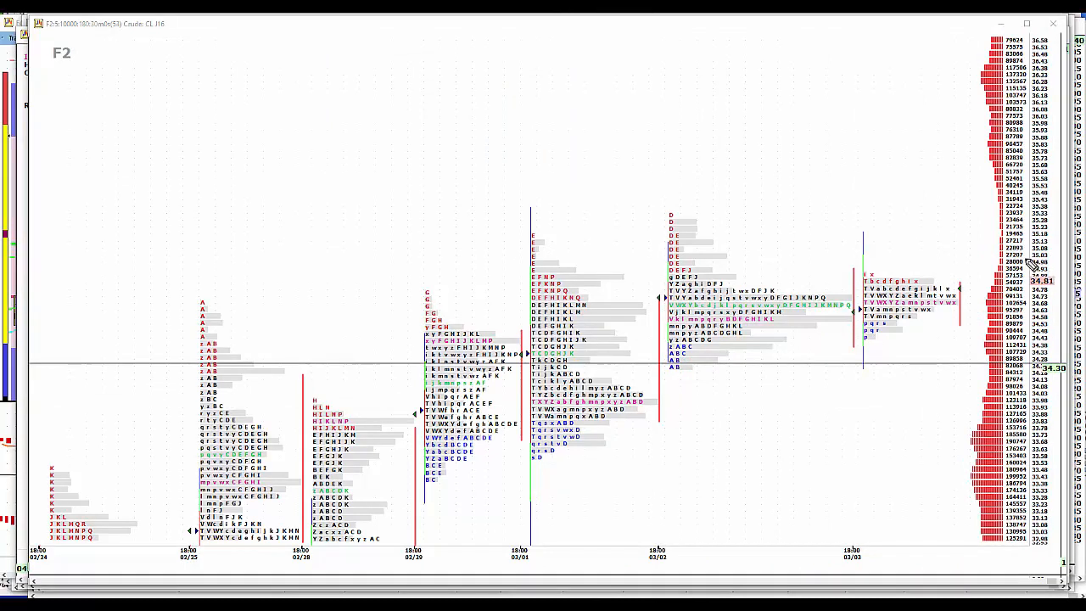
{"action": "mouse_move", "coordinate": [1040, 242]}
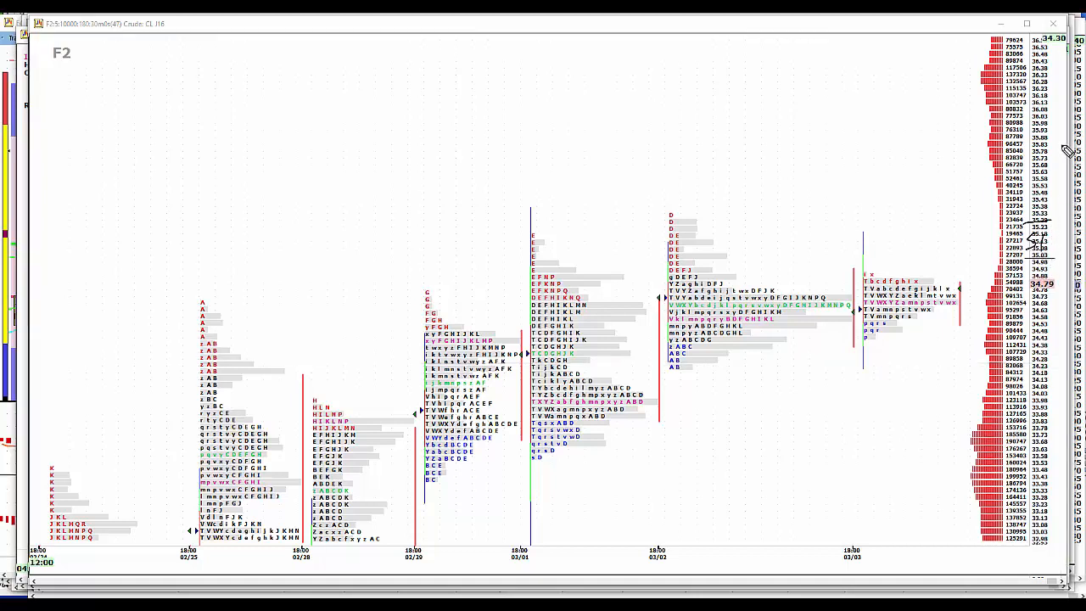
{"action": "mouse_move", "coordinate": [1044, 165]}
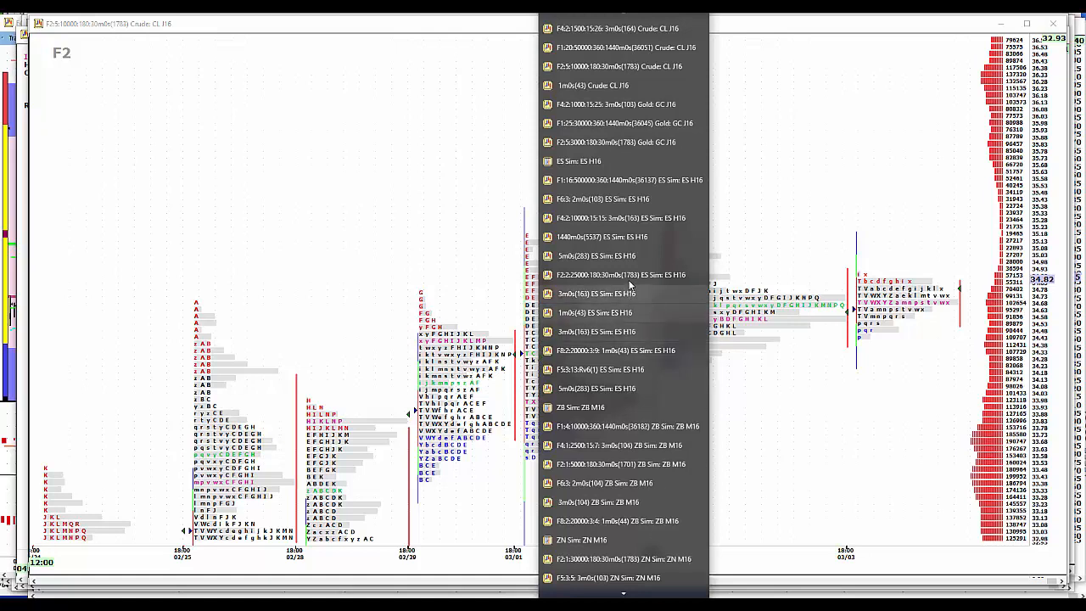
Switch to the F2 ES Sim ES H16 30-minute market profile chart.
{"action": "left_click", "coordinate": [622, 274]}
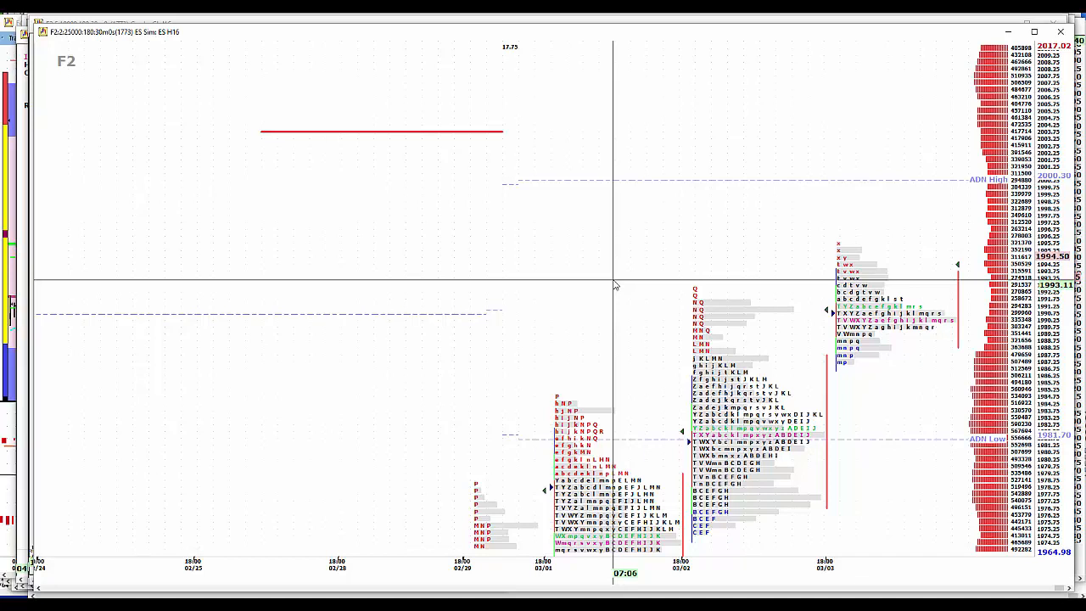
{"action": "mouse_move", "coordinate": [849, 339]}
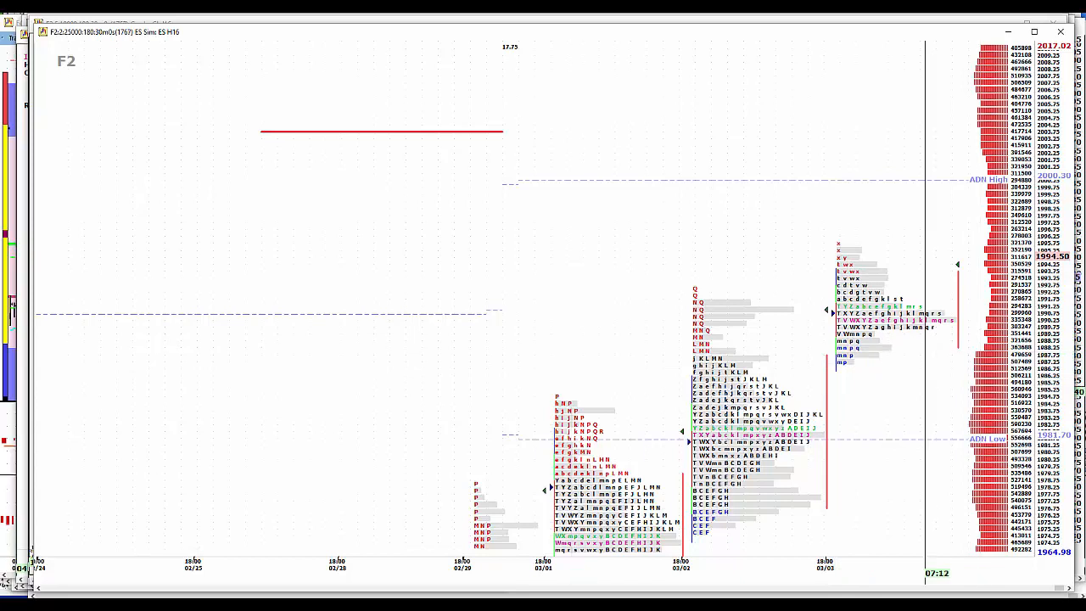
{"action": "mouse_move", "coordinate": [1057, 238]}
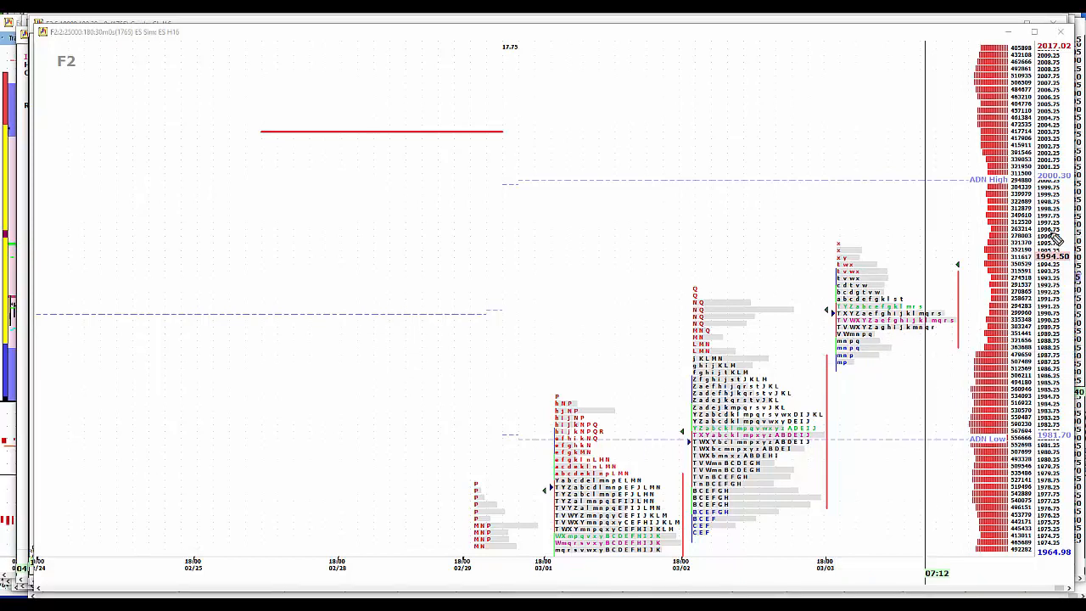
{"action": "mouse_move", "coordinate": [1067, 183]}
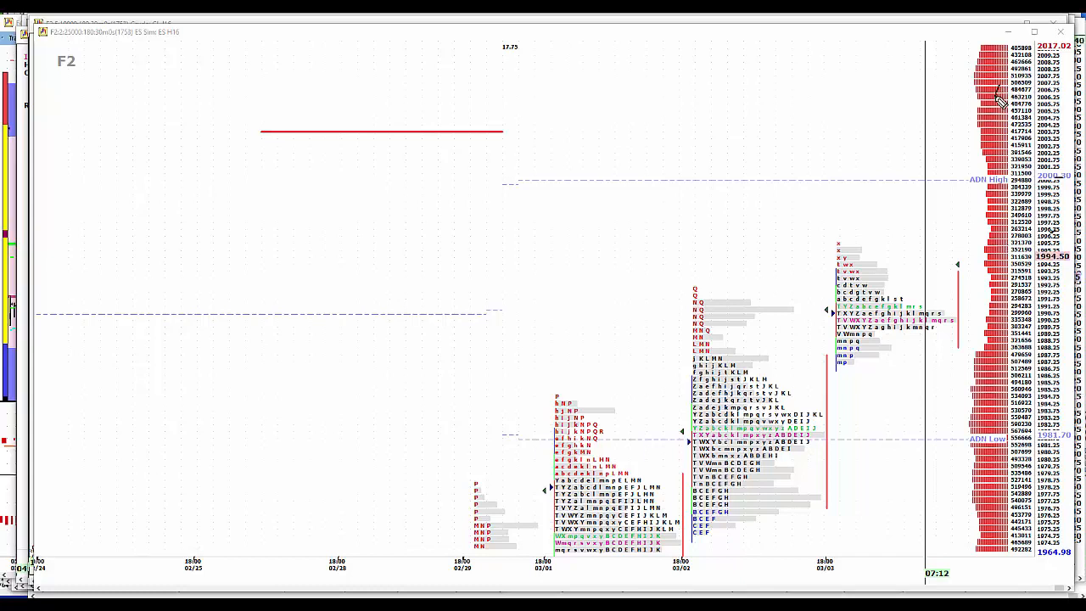
{"action": "mouse_move", "coordinate": [1000, 178]}
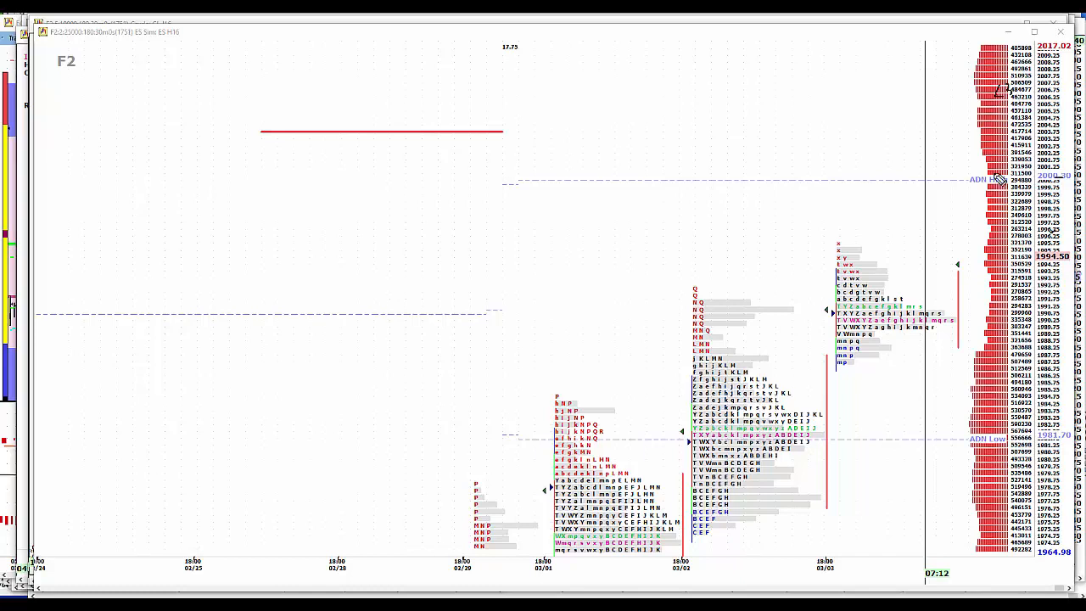
{"action": "mouse_move", "coordinate": [1039, 246]}
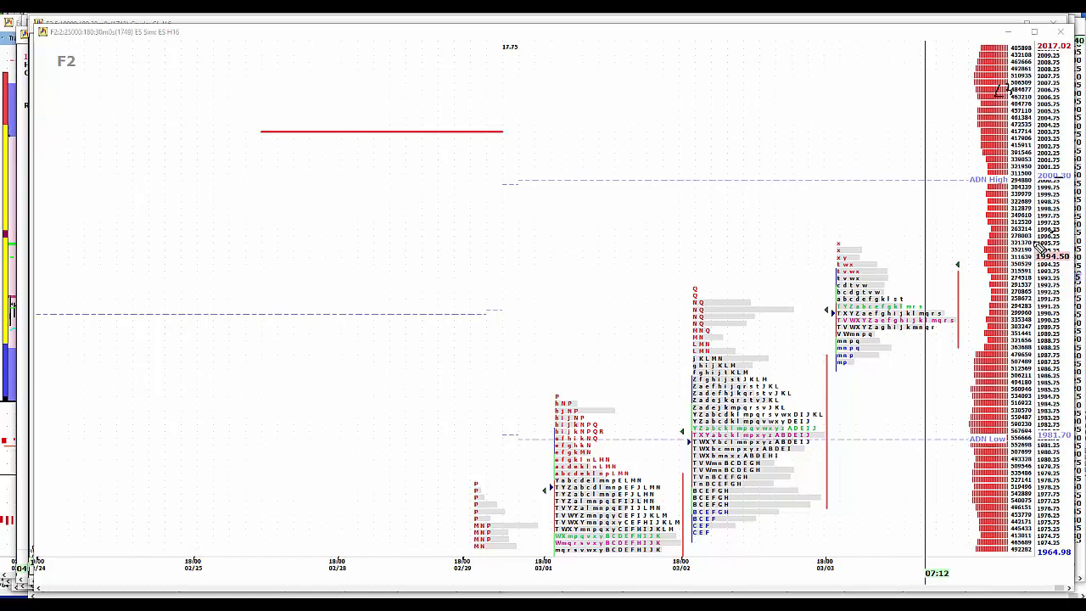
{"action": "mouse_move", "coordinate": [1052, 250]}
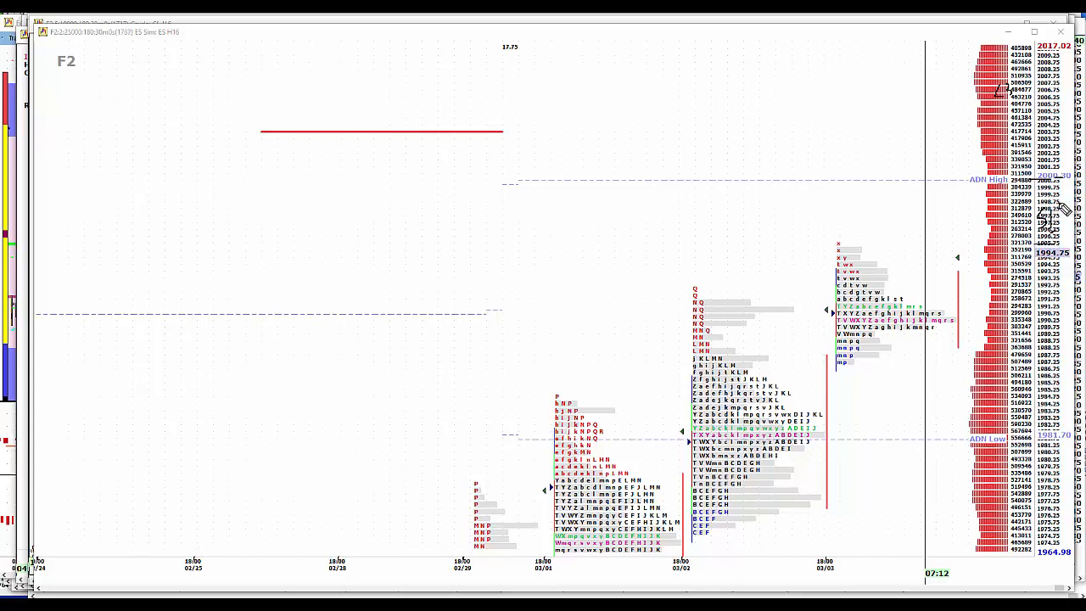
{"action": "mouse_move", "coordinate": [1040, 197]}
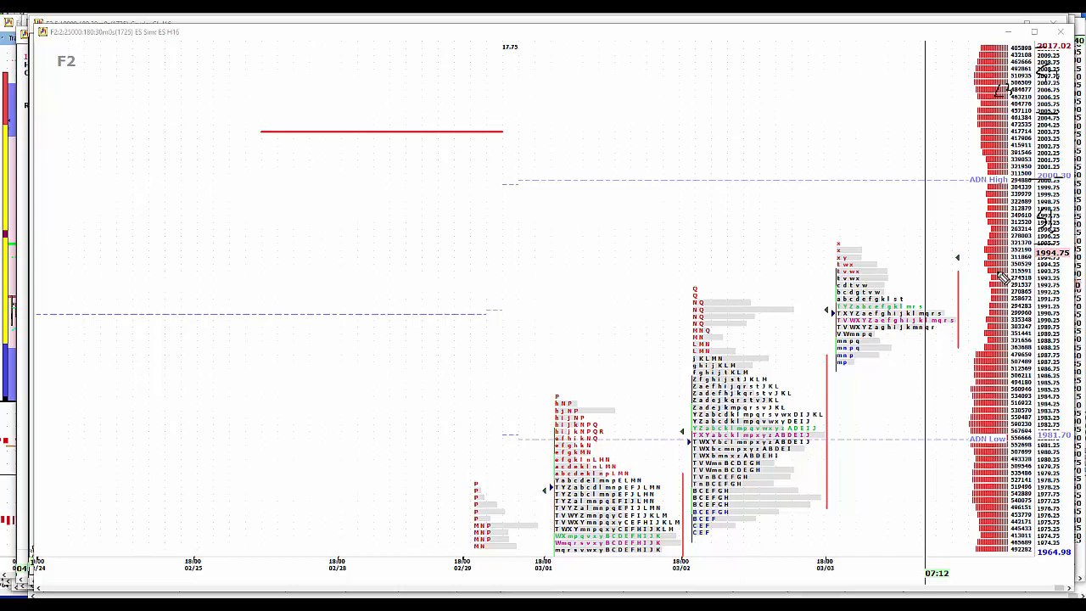
{"action": "mouse_move", "coordinate": [292, 186]}
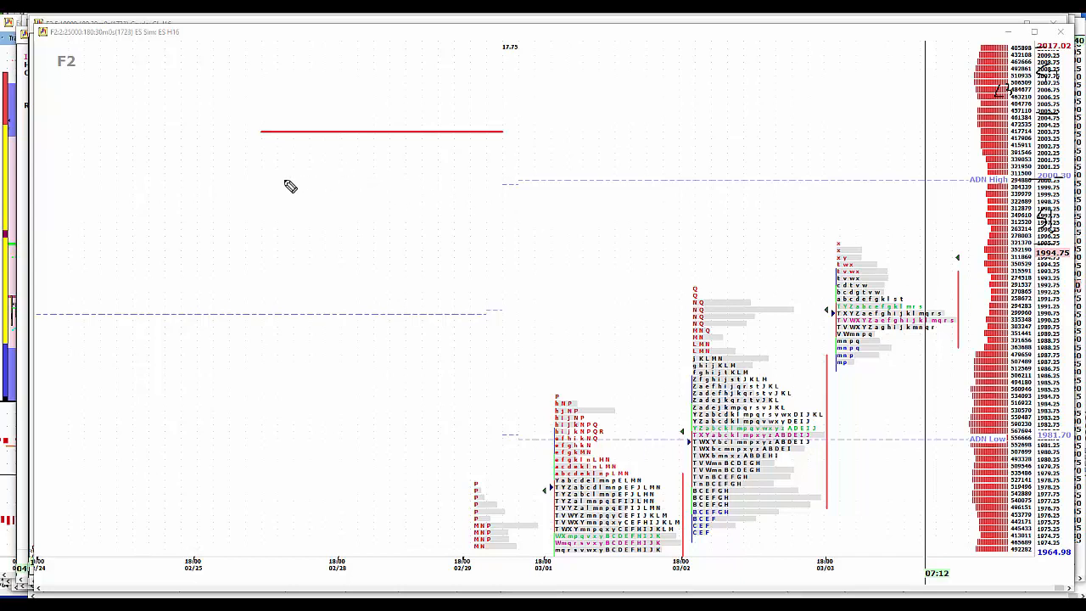
{"action": "mouse_move", "coordinate": [268, 223]}
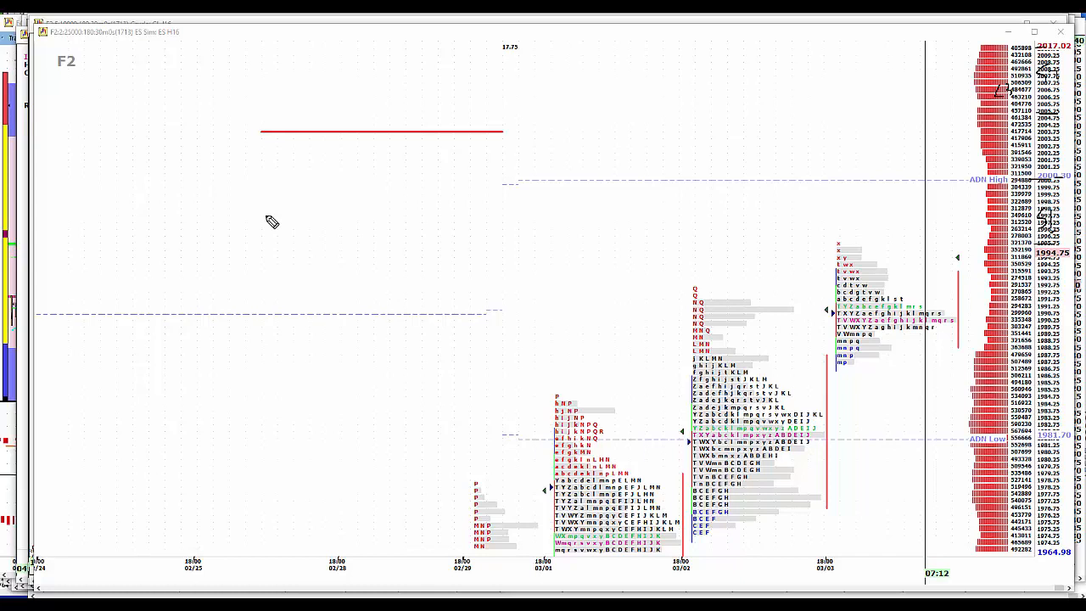
{"action": "mouse_move", "coordinate": [717, 328]}
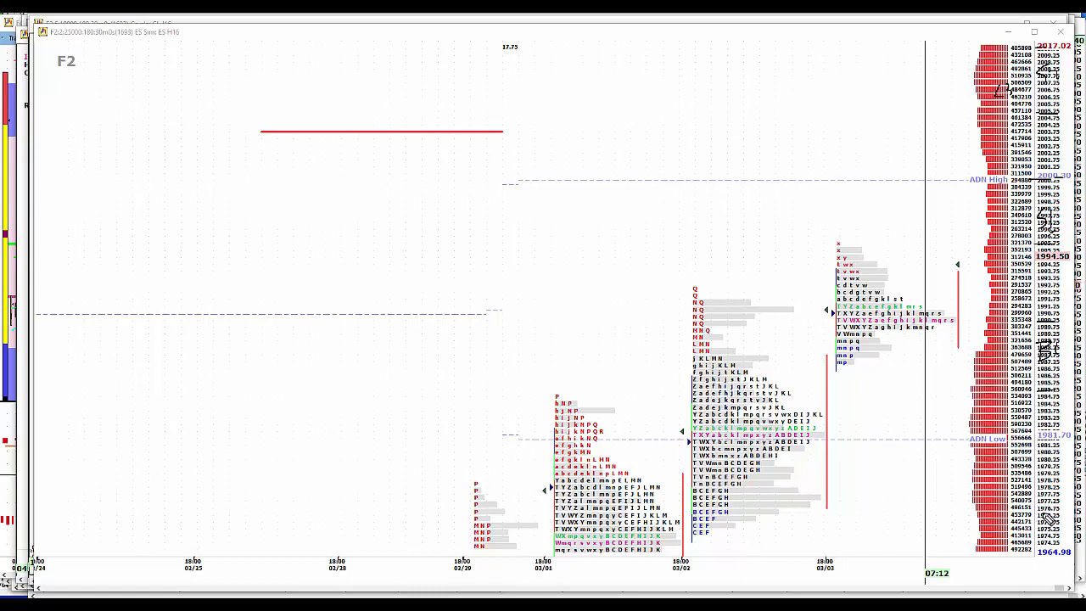
{"action": "mouse_move", "coordinate": [1040, 465]}
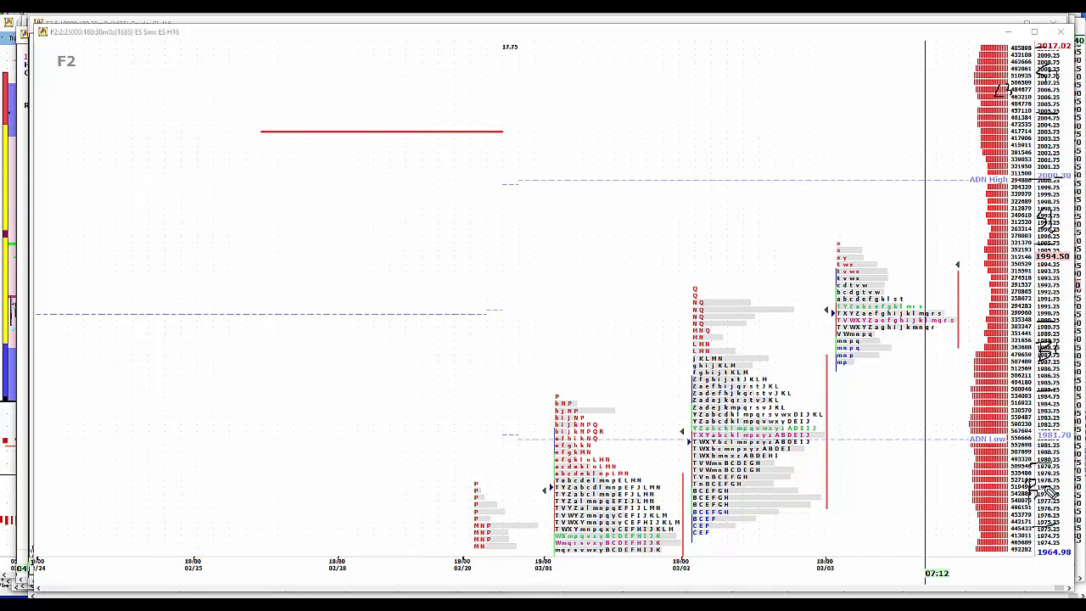
{"action": "mouse_move", "coordinate": [1049, 491]}
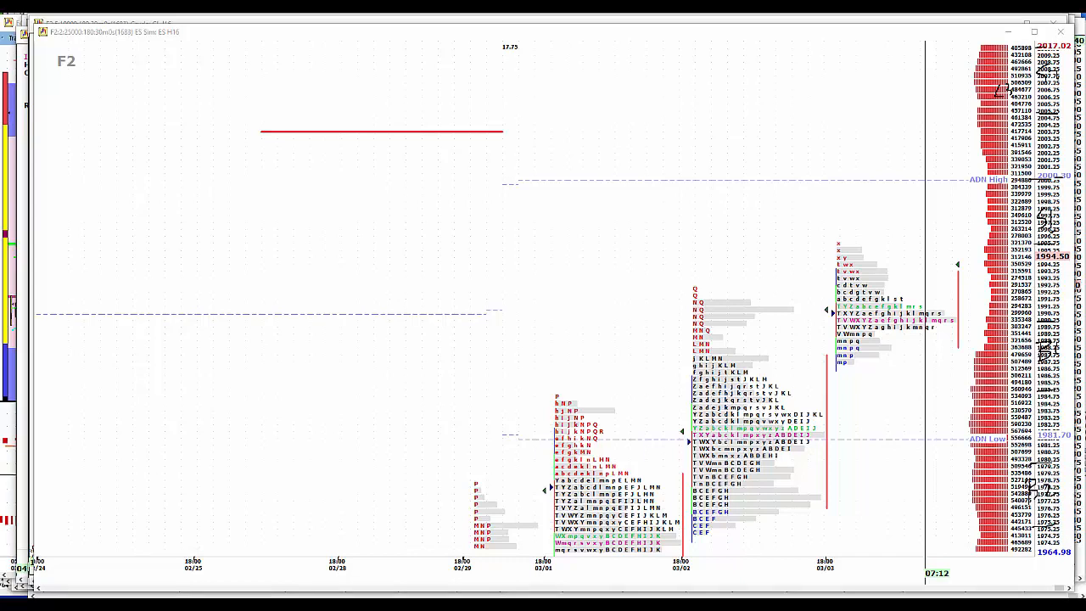